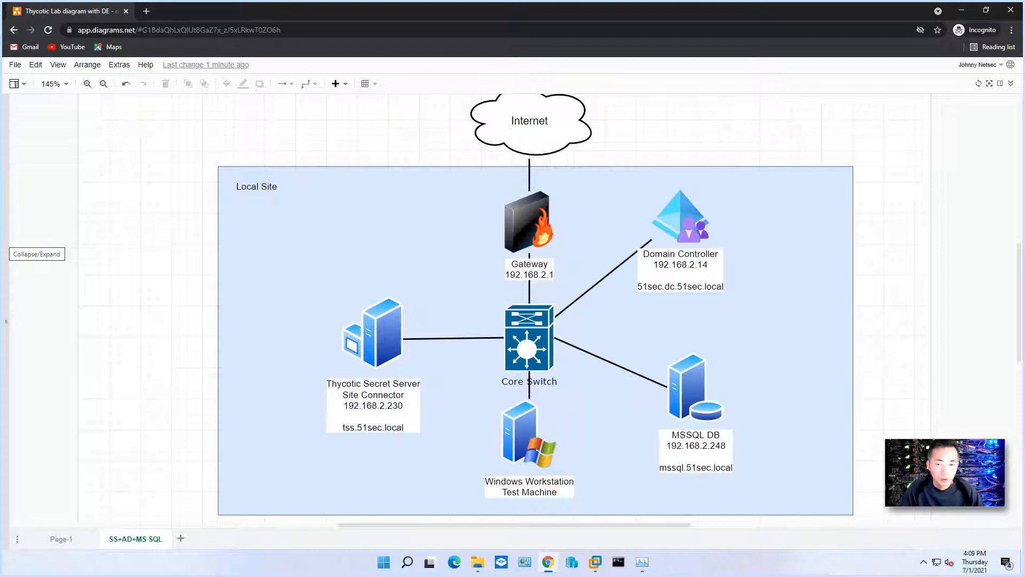
Select the Local Site container, MSSQL DB server shape and Secret Server site connector shape.
left_click(690, 386)
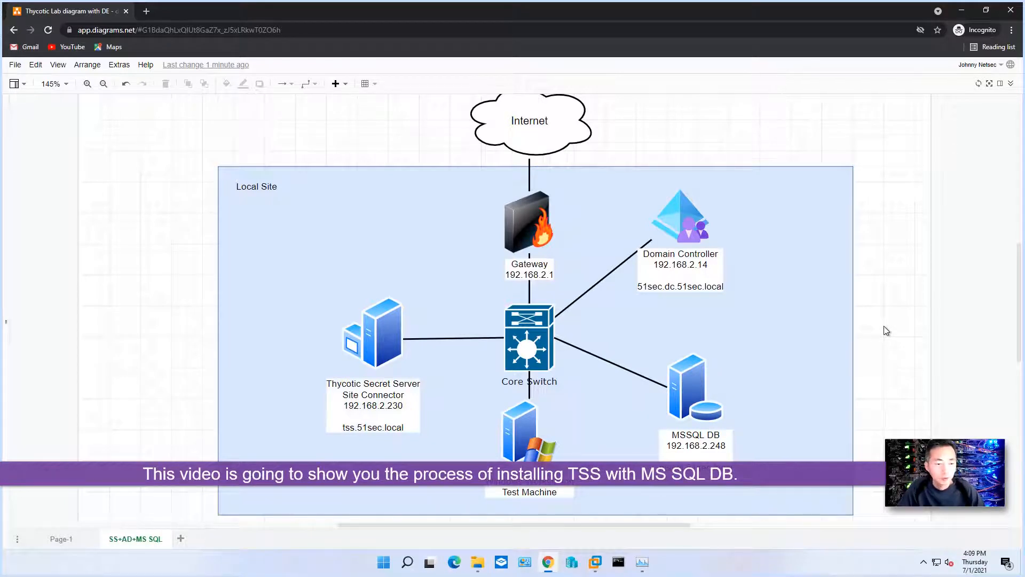
left_click(695, 385)
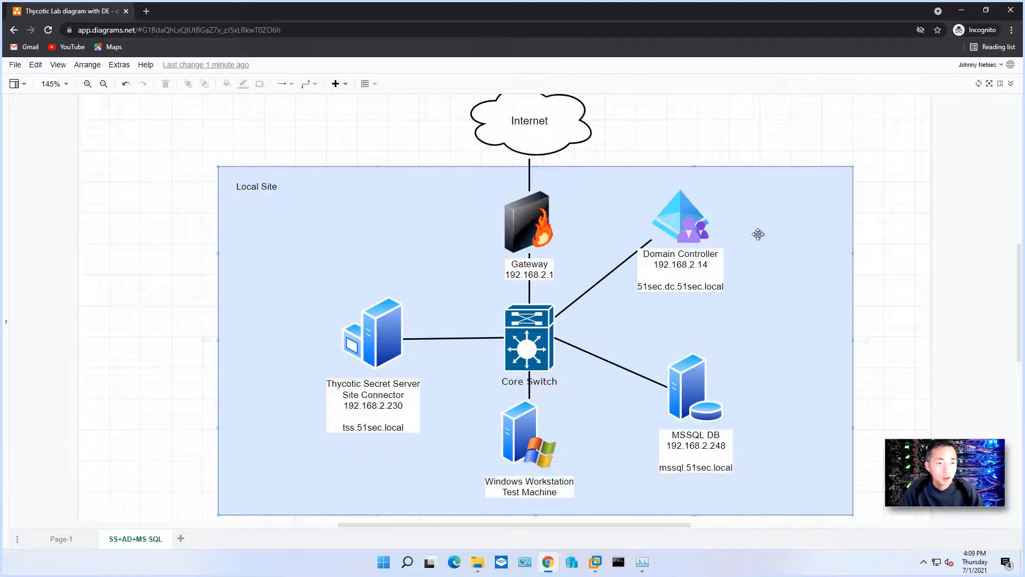
left_click(679, 216)
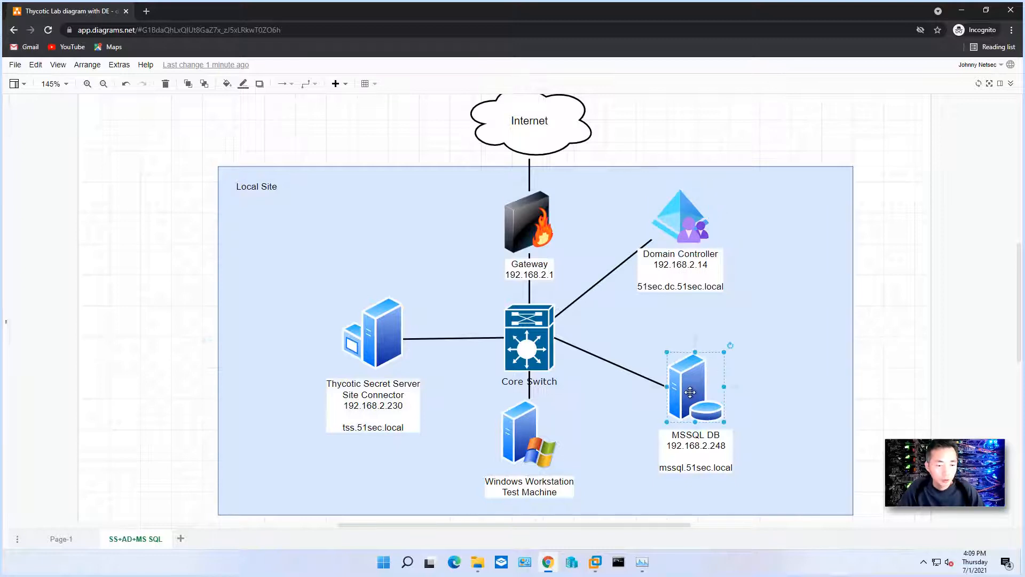
mouse_move(428, 373)
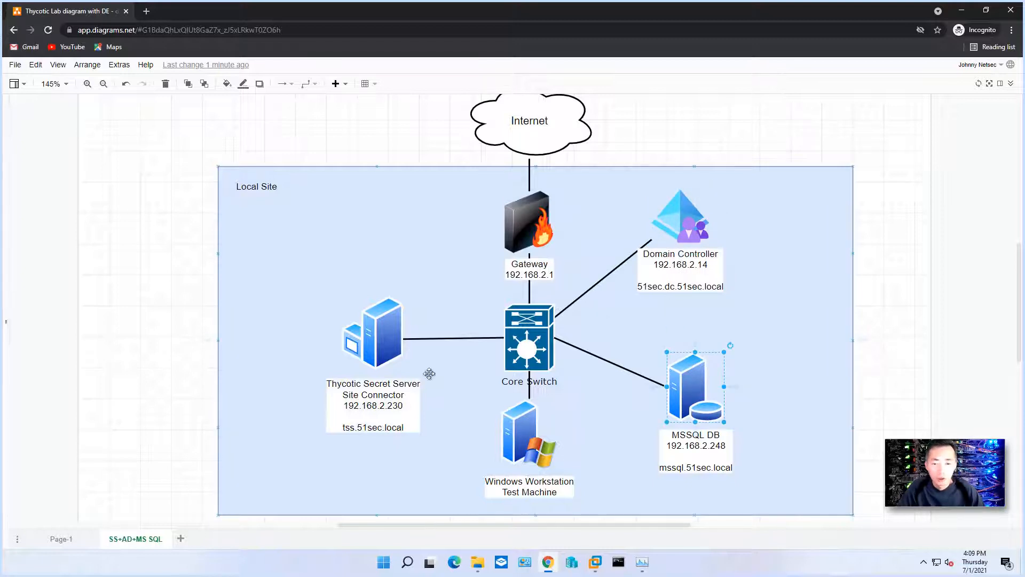
left_click(372, 332)
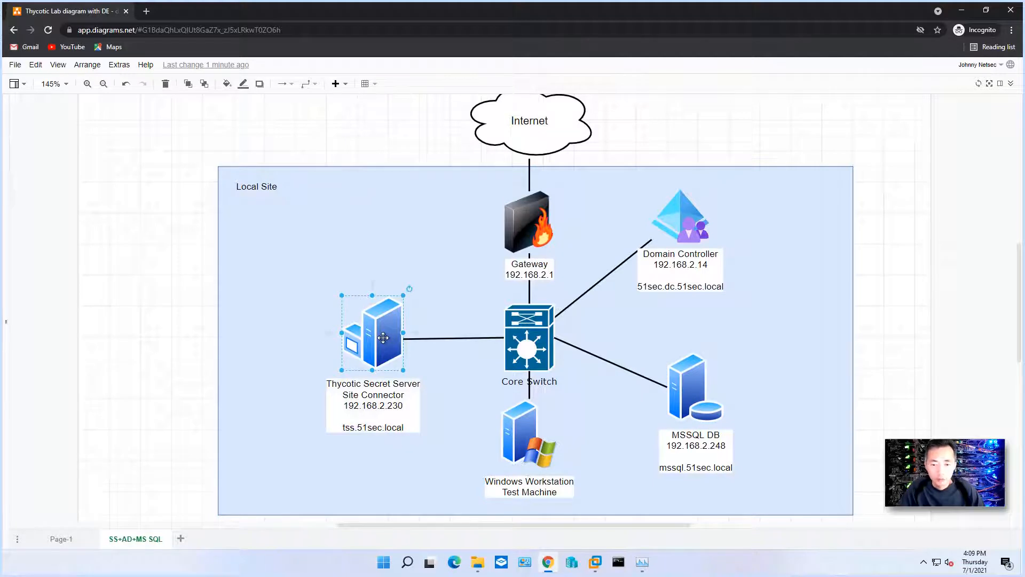
mouse_move(356, 406)
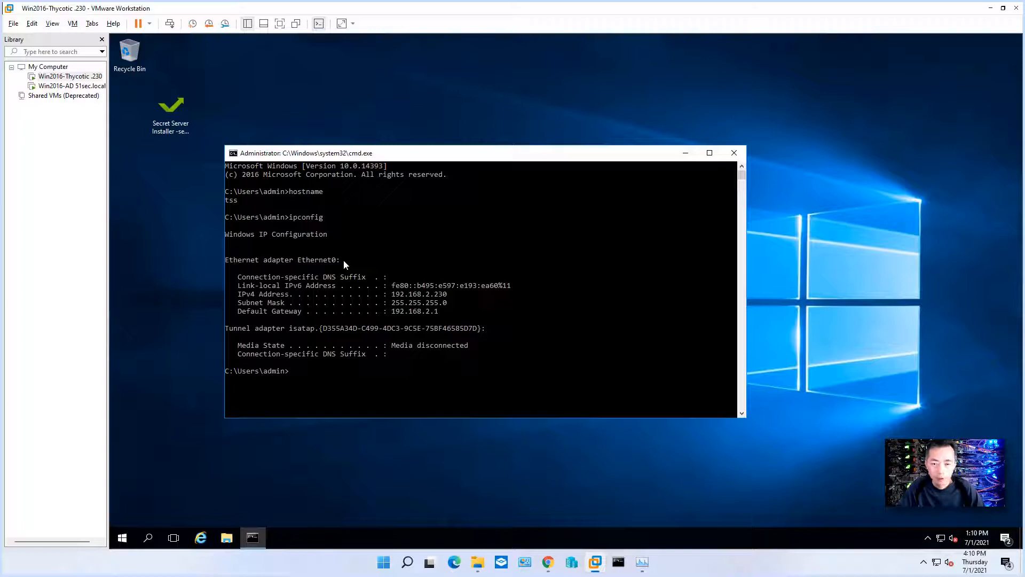
mouse_move(424, 306)
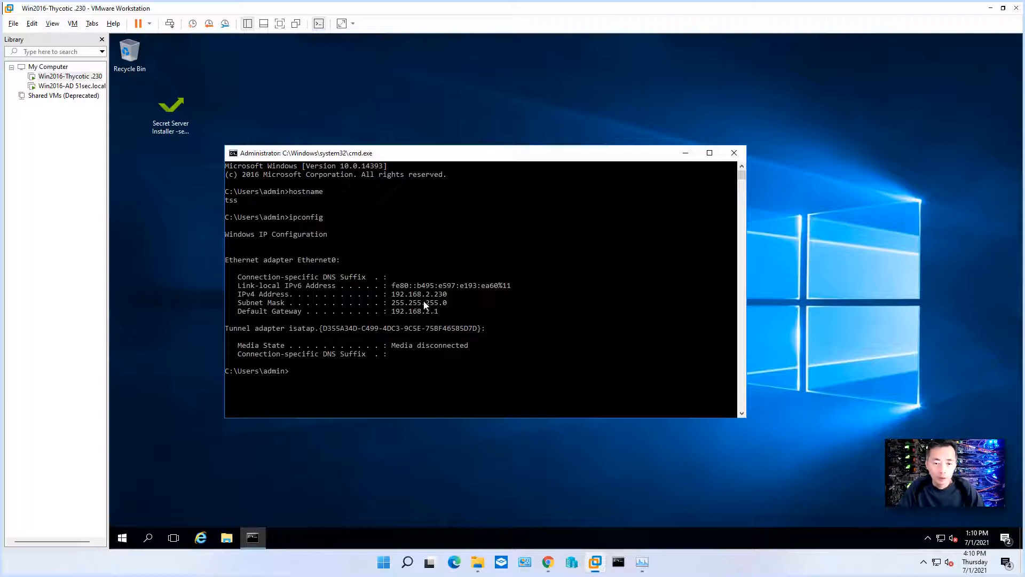
mouse_move(411, 304)
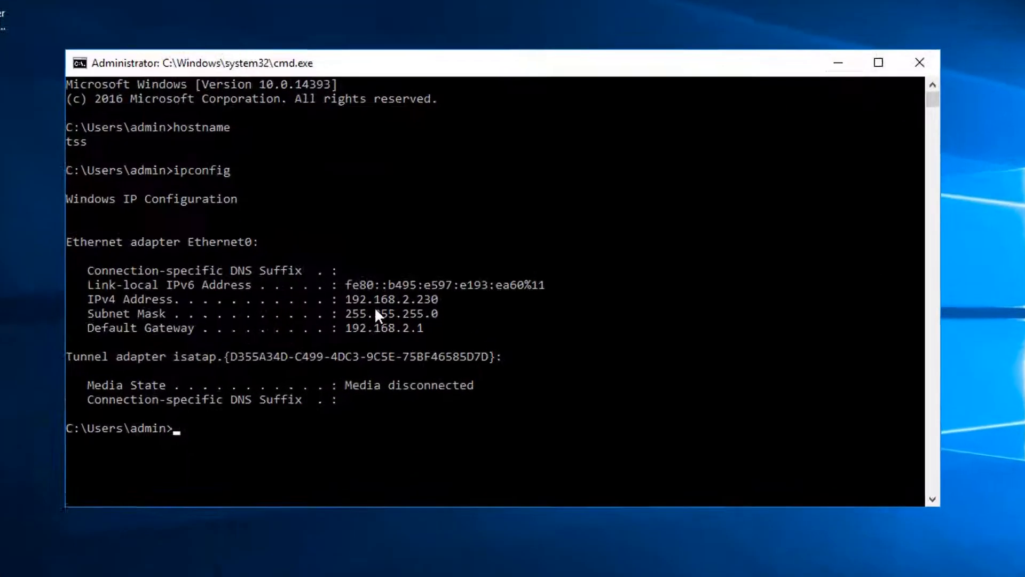
Ping 51sec.local and the mssql host from Command Prompt.
type("ping")
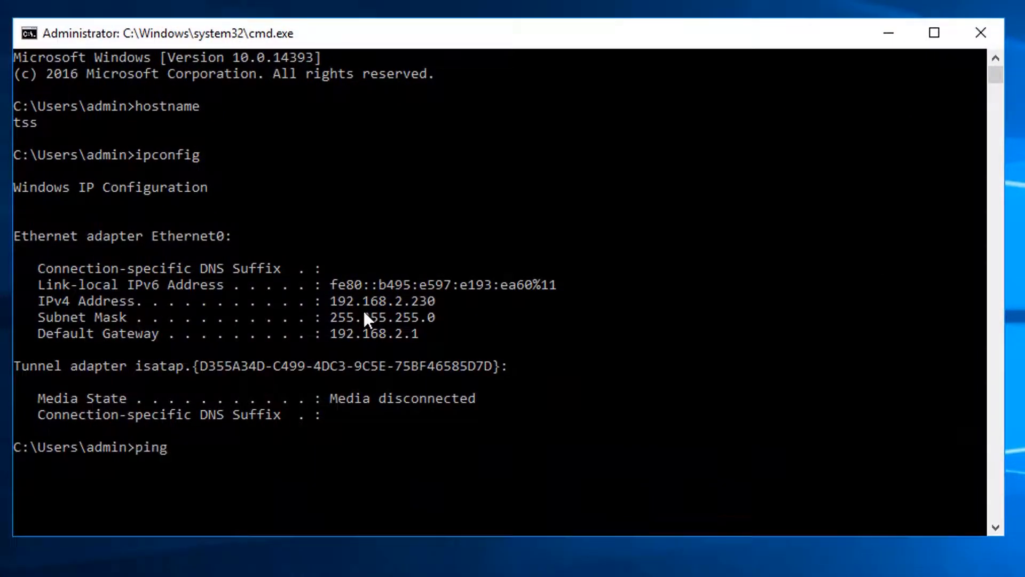
type("51sec.local")
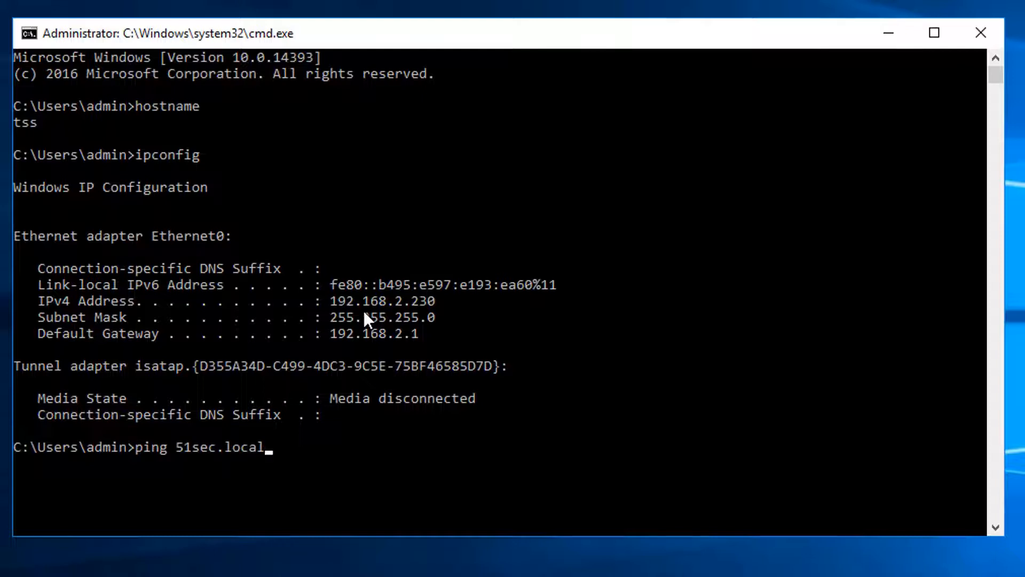
key("enter")
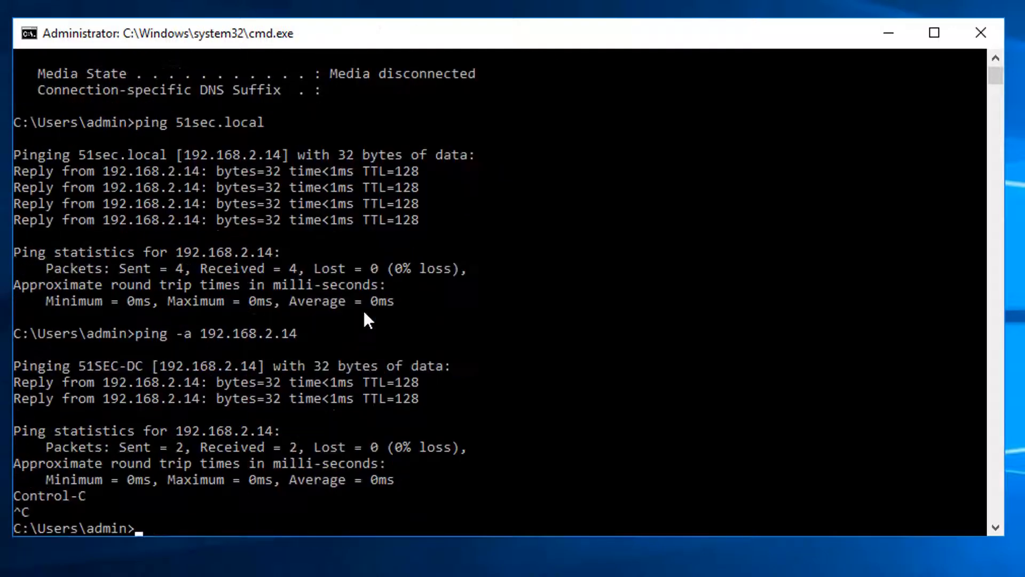
type("ping")
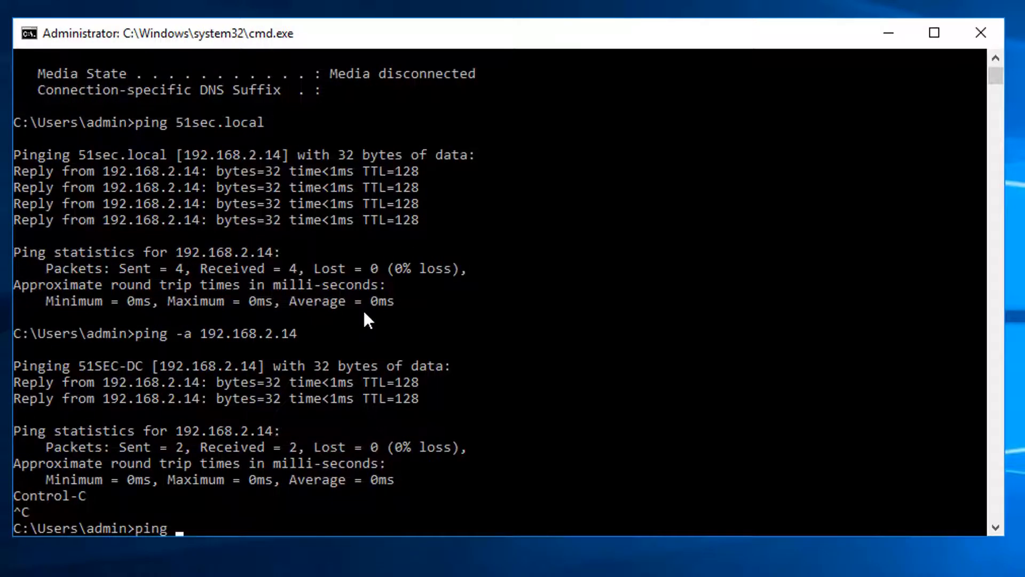
type("mssql")
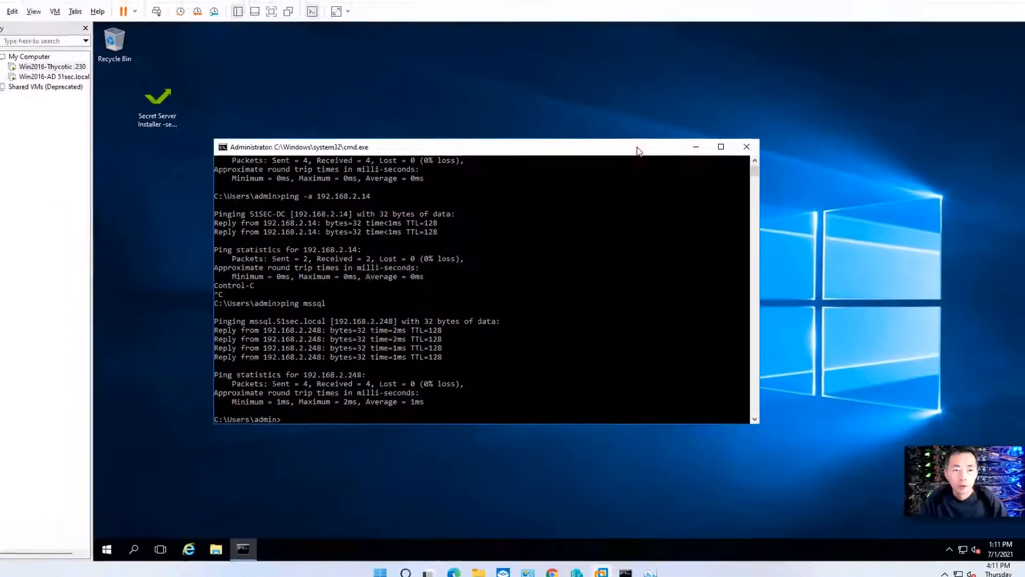
Launch the Secret Server Installer from the desktop, excluding Privilege Manager, and pass the welcome page.
left_click(746, 146)
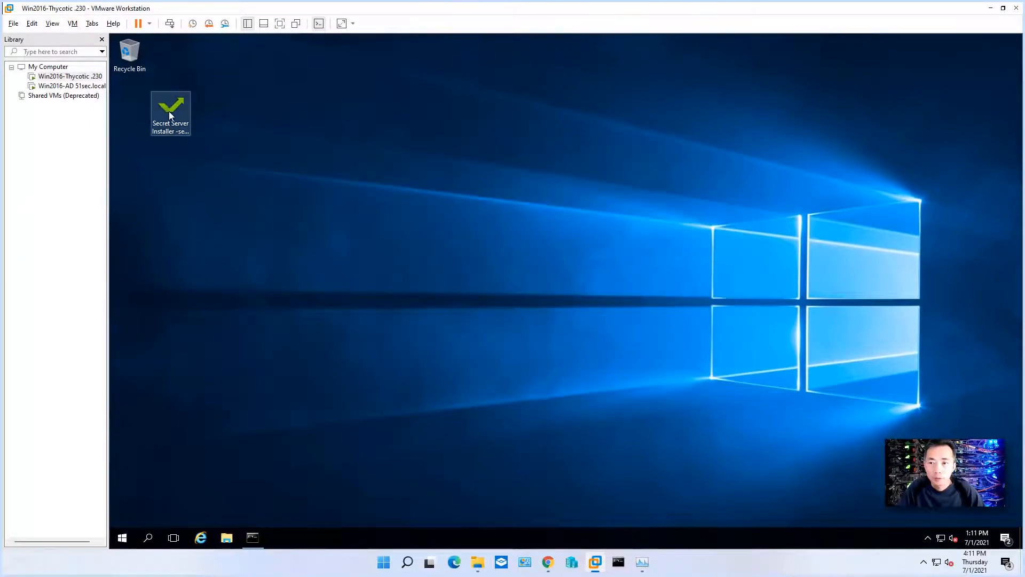
right_click(170, 111)
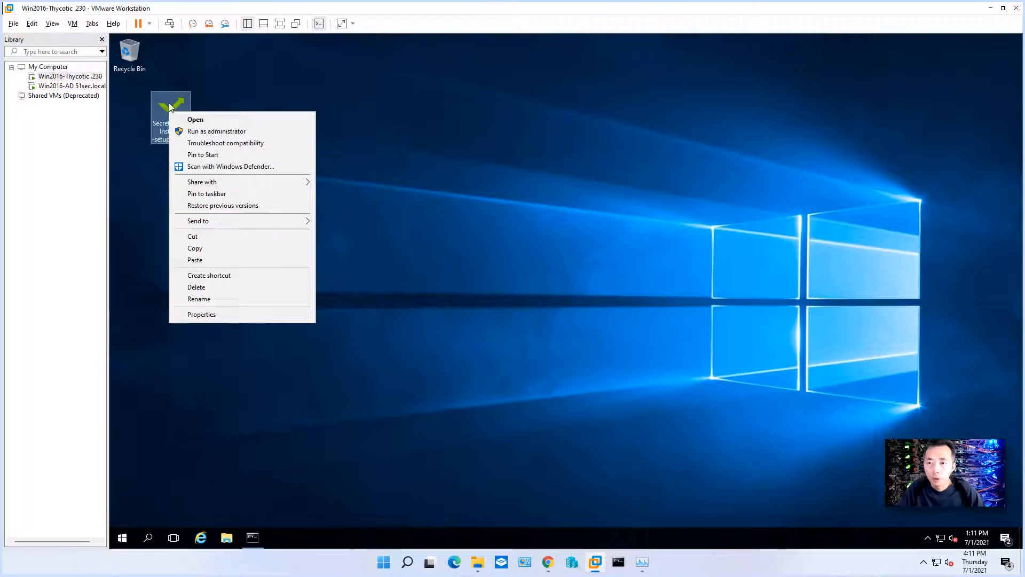
mouse_move(254, 182)
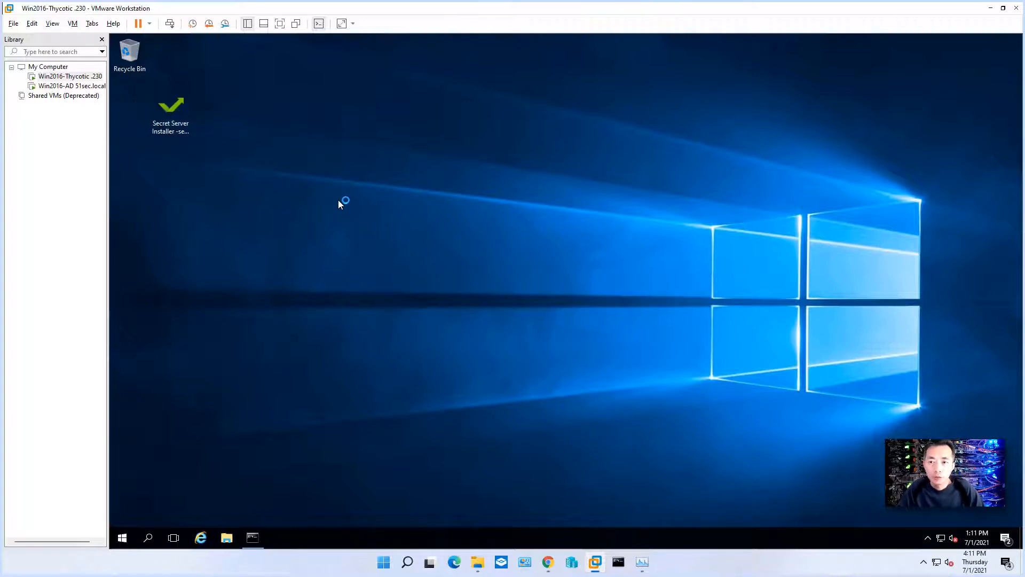
double_click(170, 111)
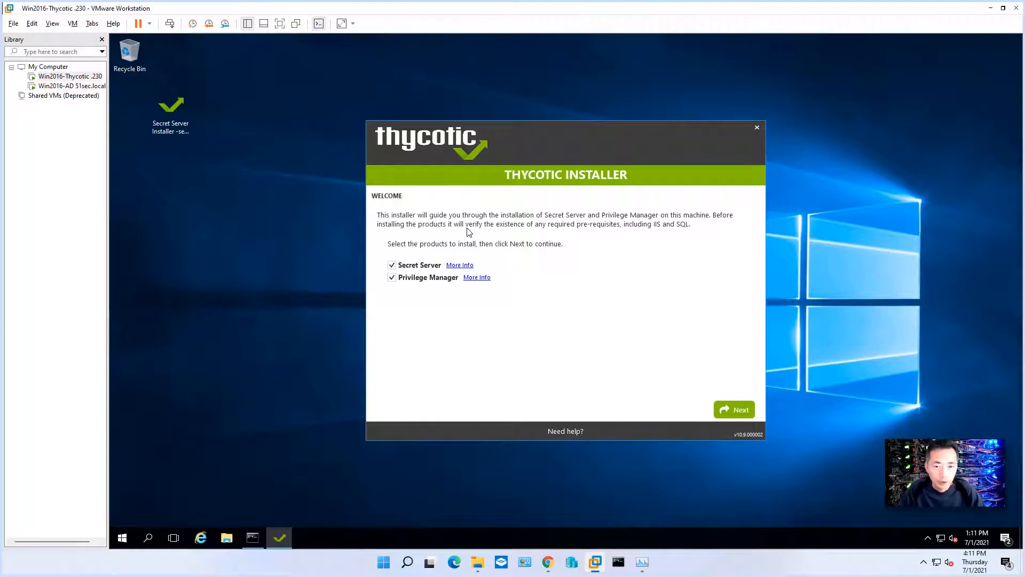
left_click(392, 276)
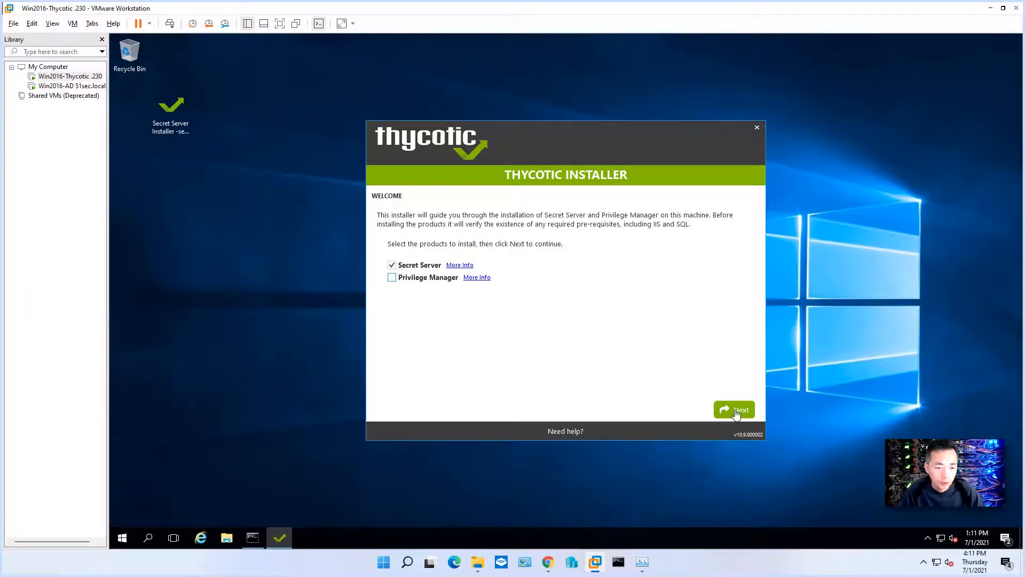
left_click(734, 409)
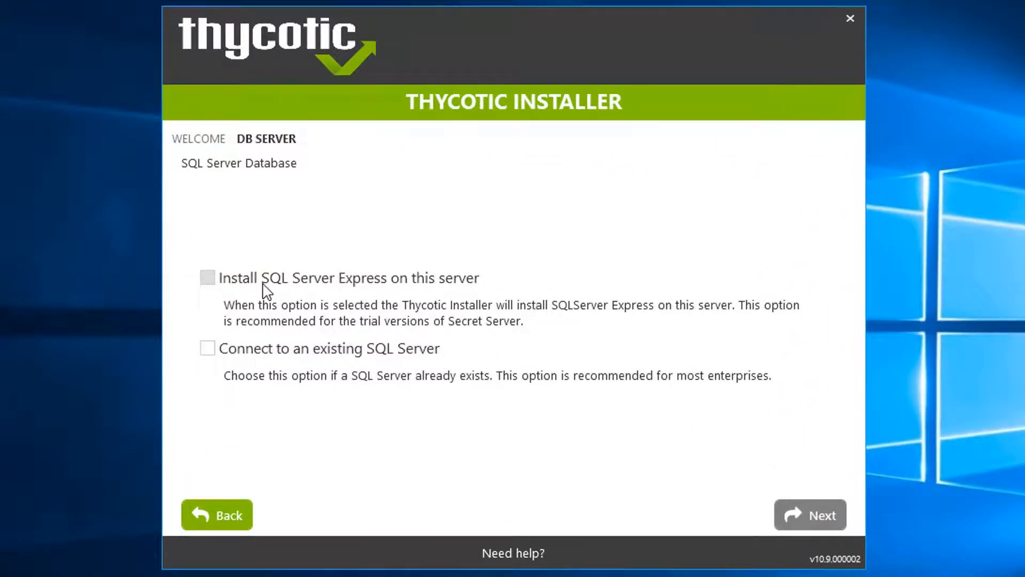
mouse_move(460, 289)
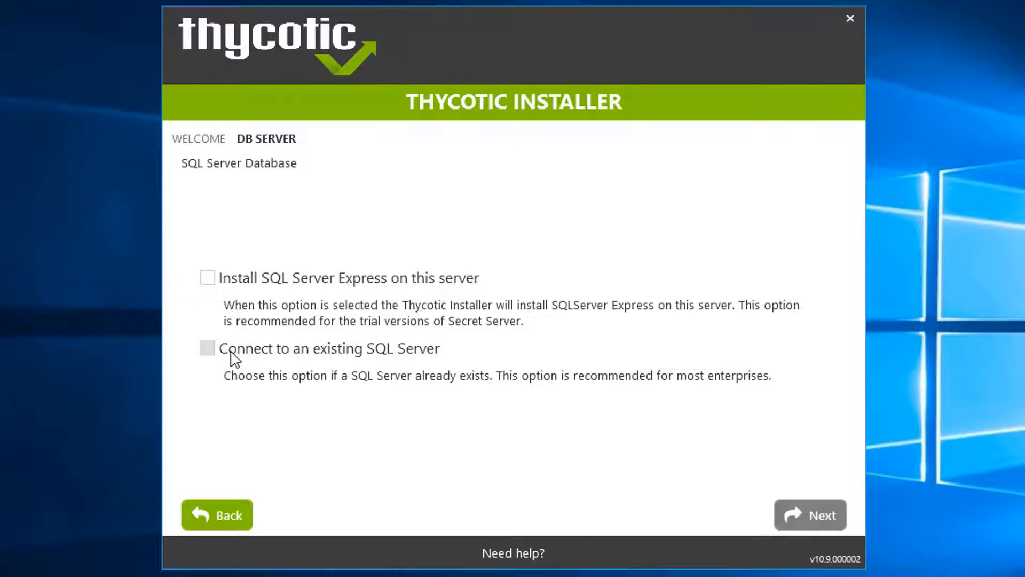
Choose 'Connect to an existing SQL Server' on the DB Server page and continue.
left_click(207, 348)
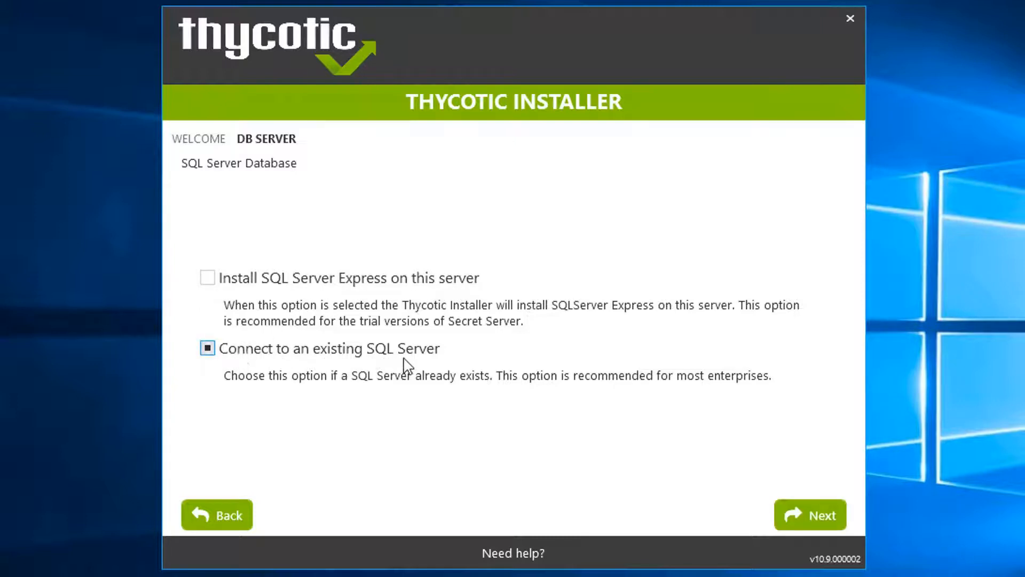
mouse_move(249, 248)
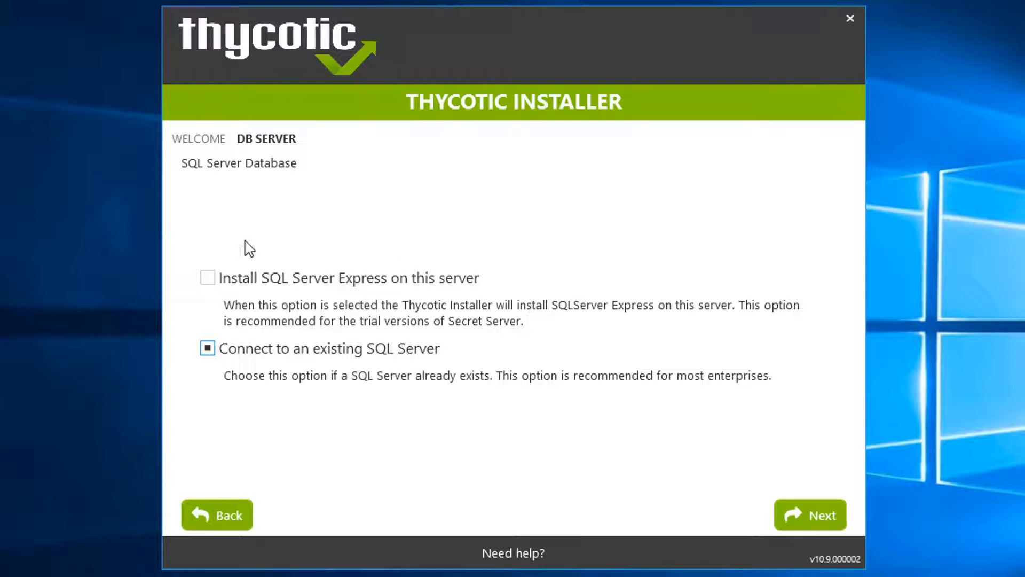
mouse_move(485, 309)
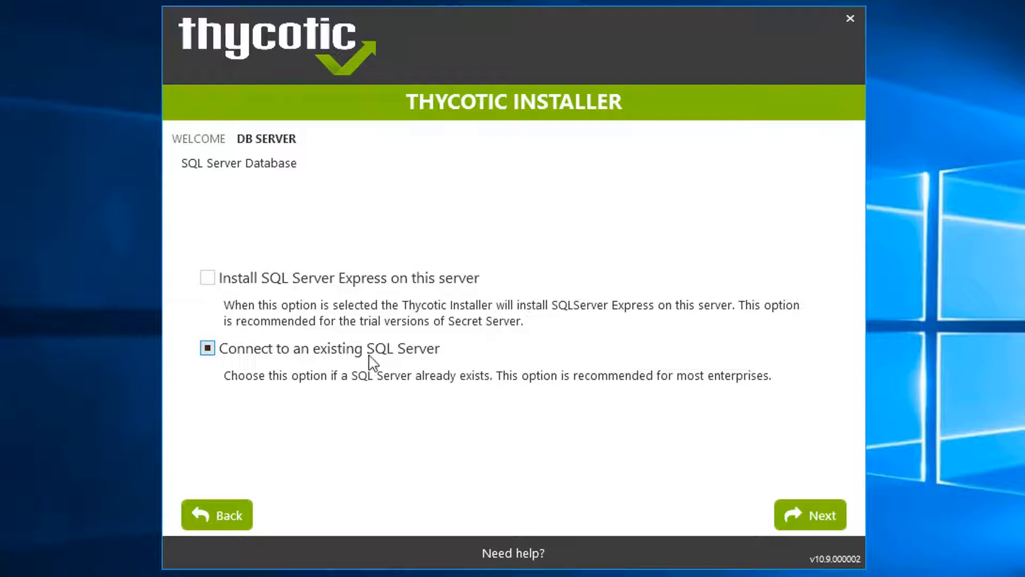
left_click(809, 515)
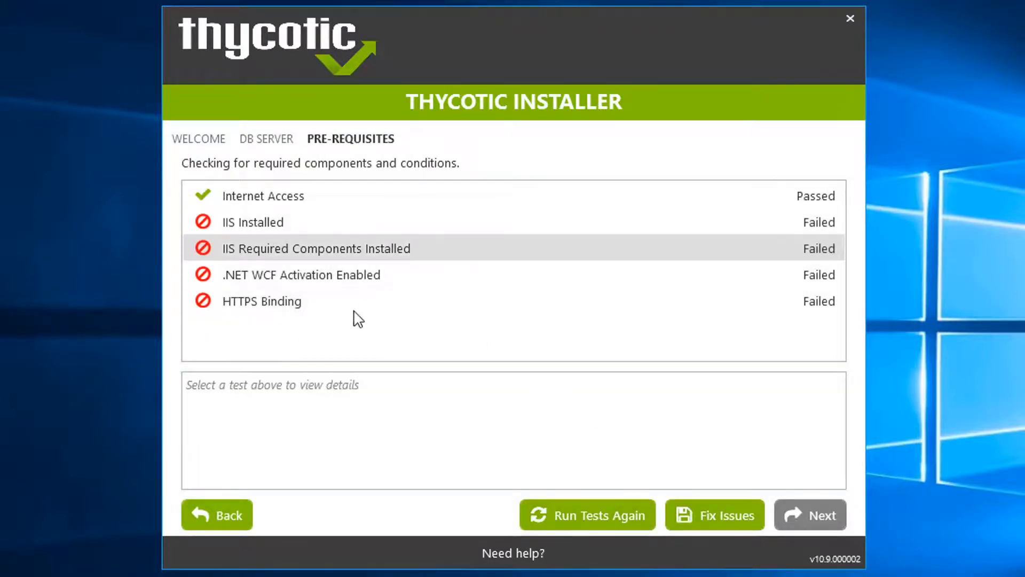
mouse_move(402, 236)
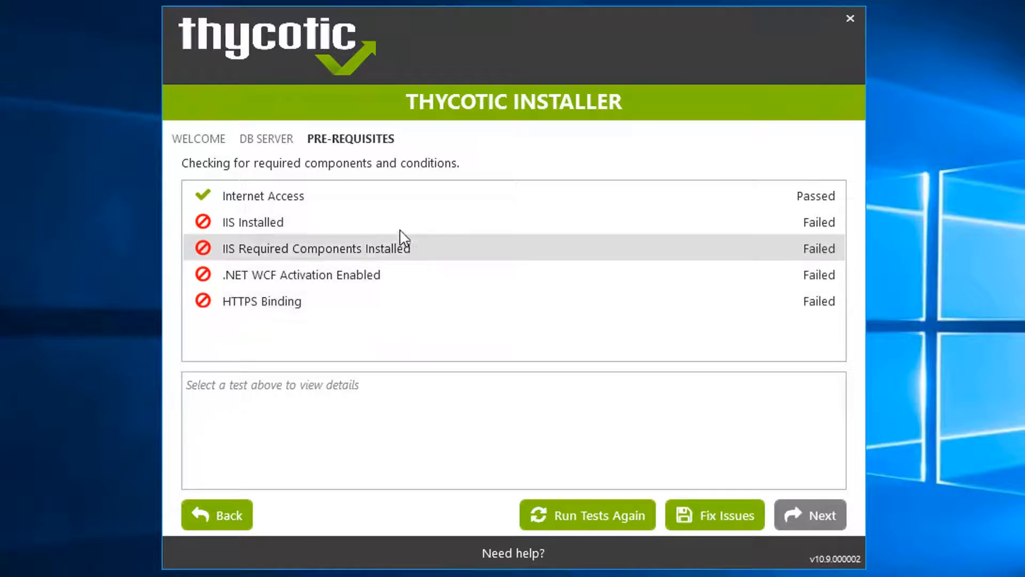
mouse_move(613, 414)
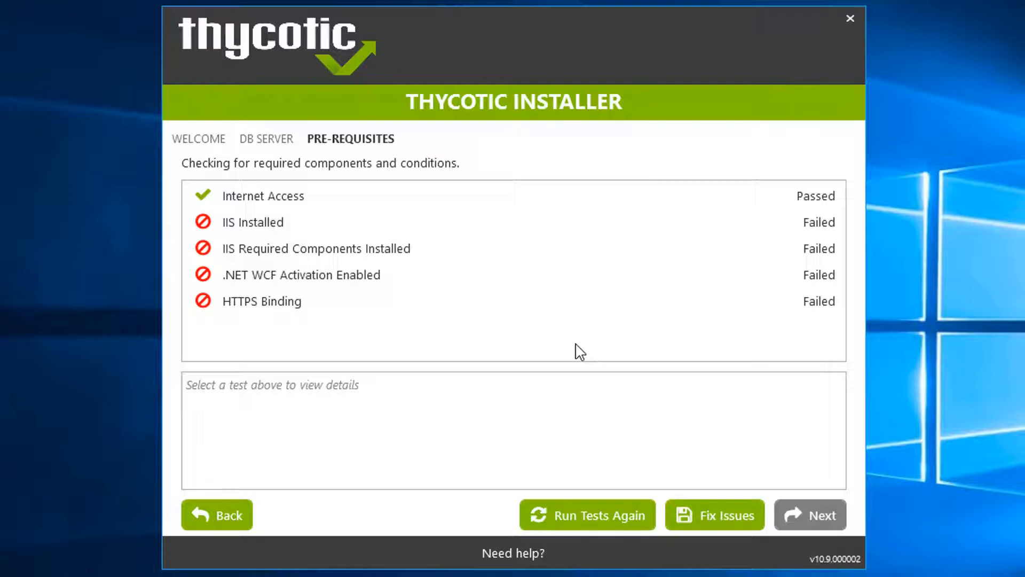
mouse_move(739, 524)
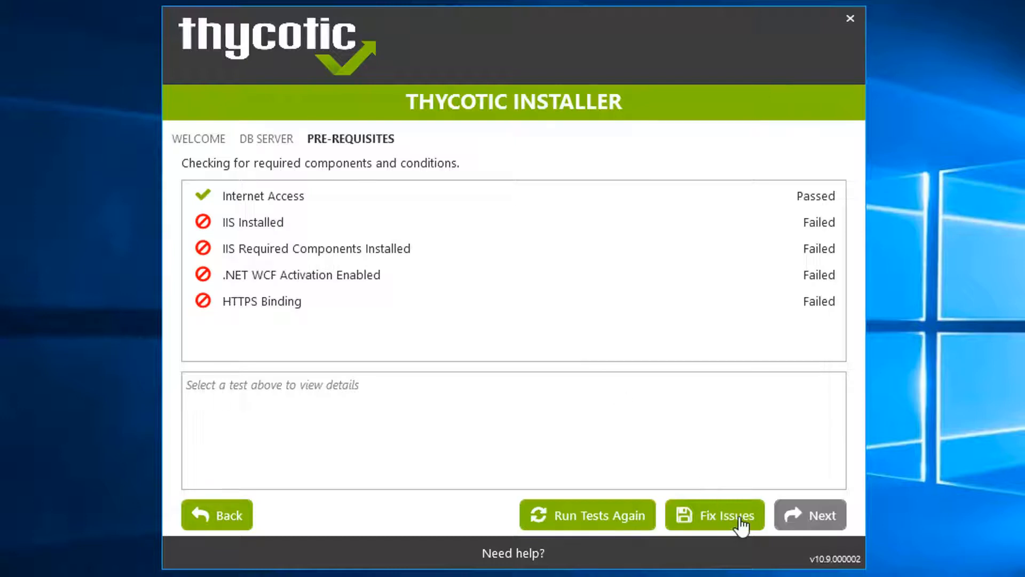
mouse_move(643, 378)
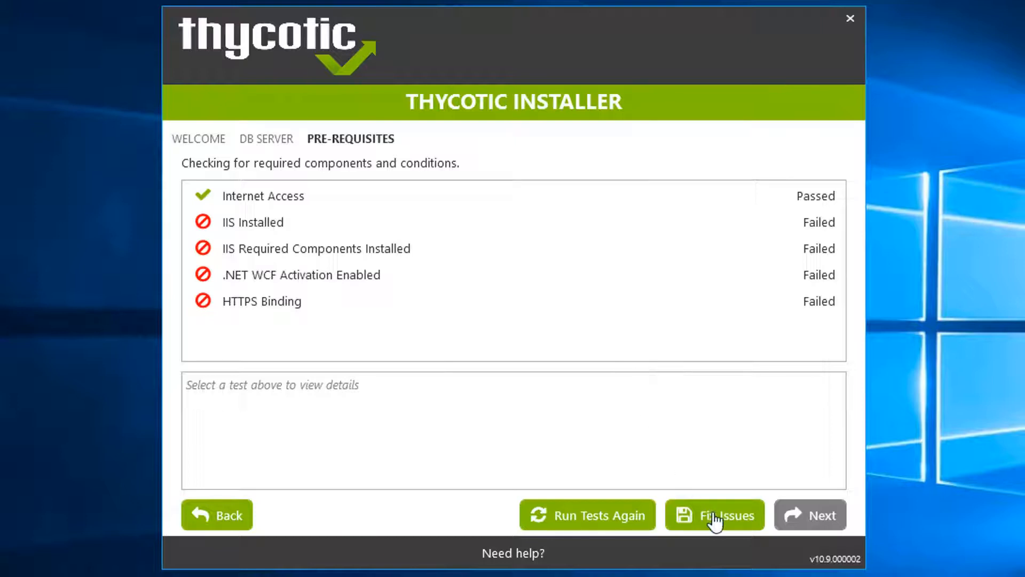
Run Fix Issues to install IIS, WCF activation and the HTTPS binding.
left_click(714, 515)
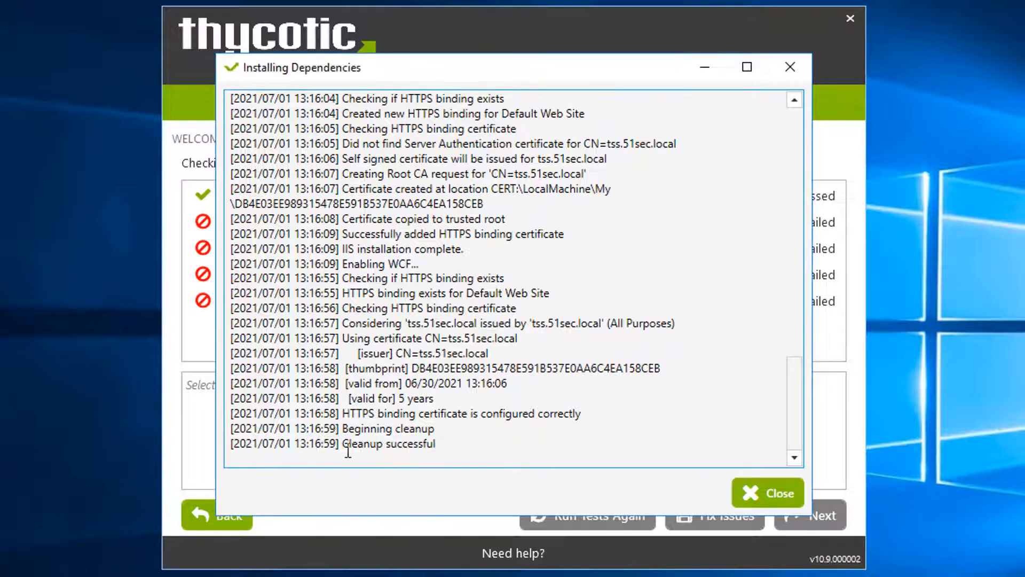
mouse_move(451, 442)
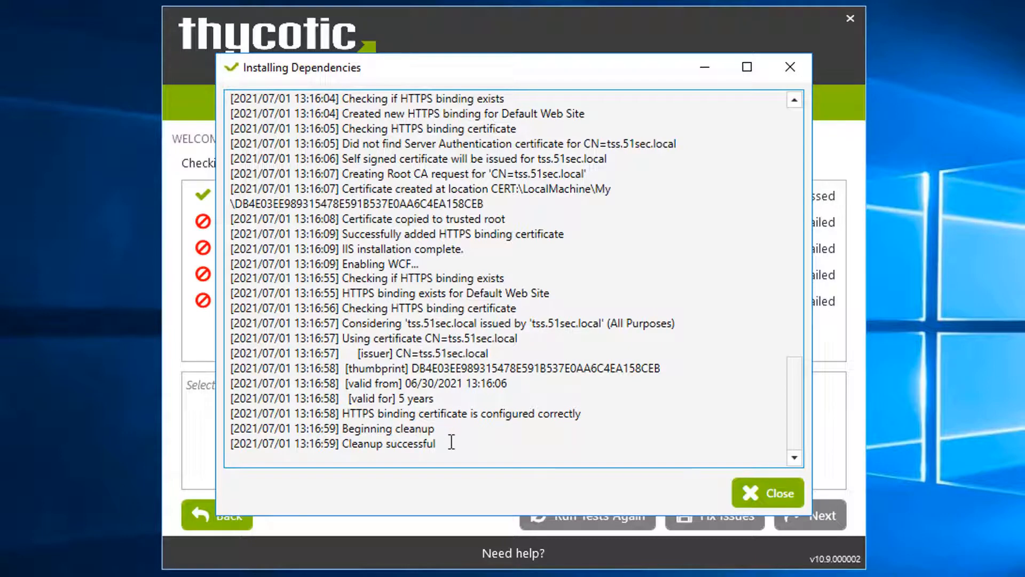
Close the completed Installing Dependencies log.
left_click(767, 492)
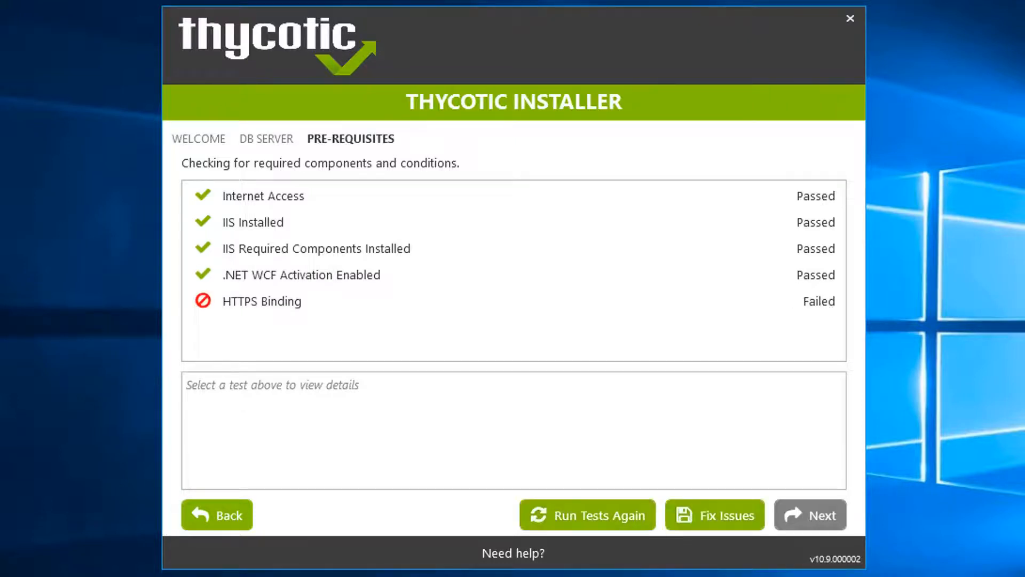
mouse_move(462, 410)
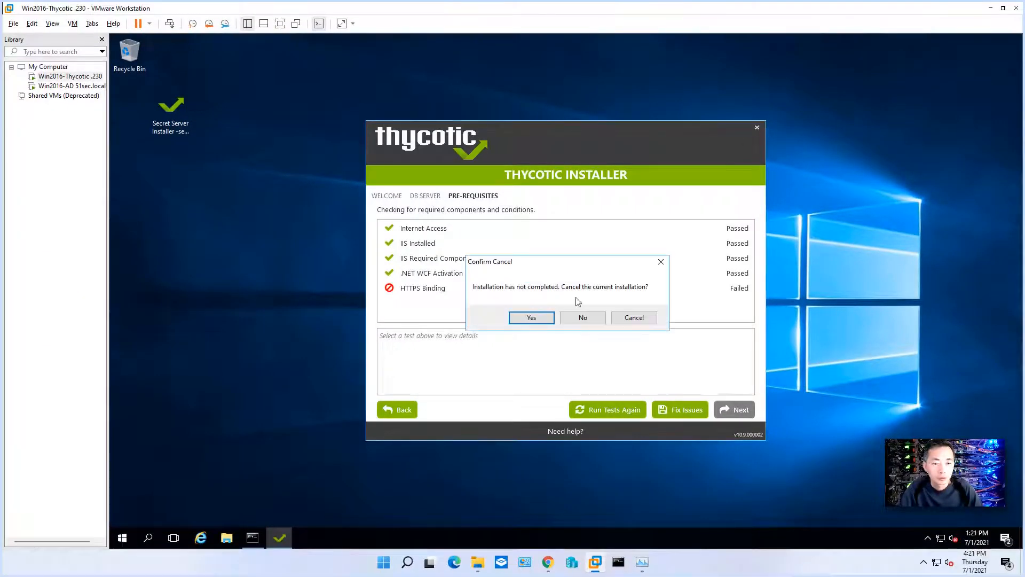
Confirm cancelling the installation and restart Windows via Start > Power > Restart.
left_click(531, 317)
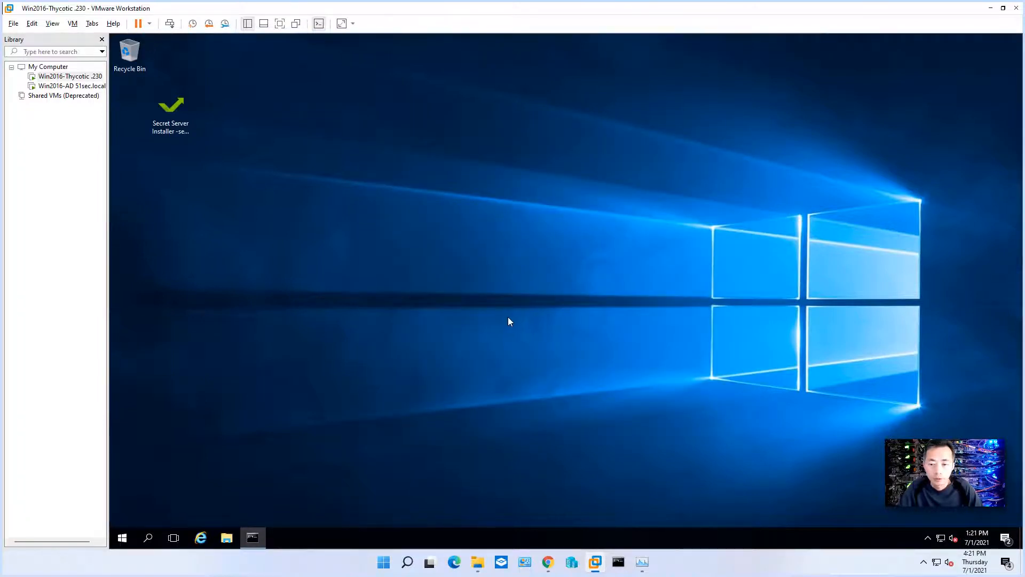
left_click(122, 537)
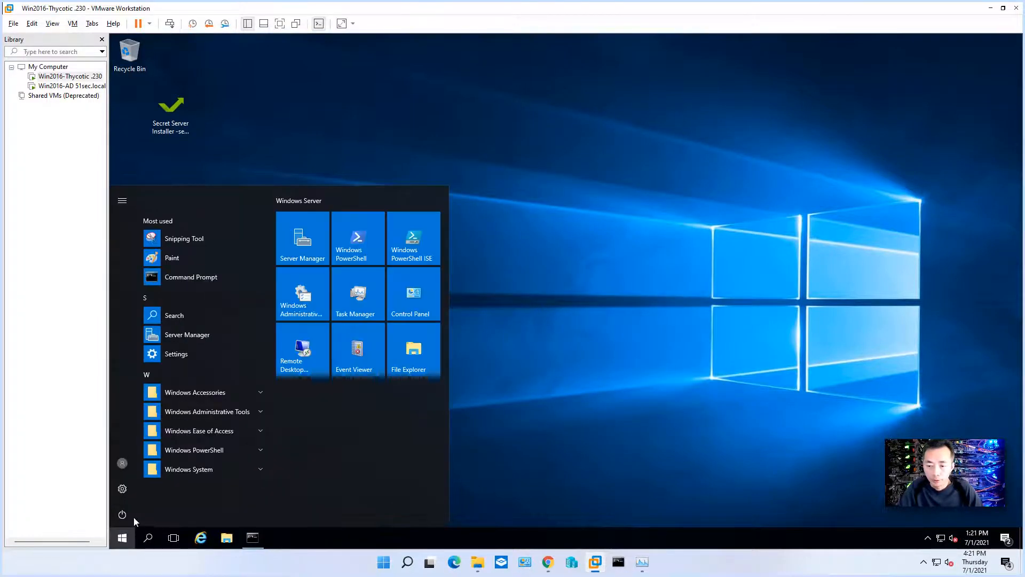
left_click(121, 514)
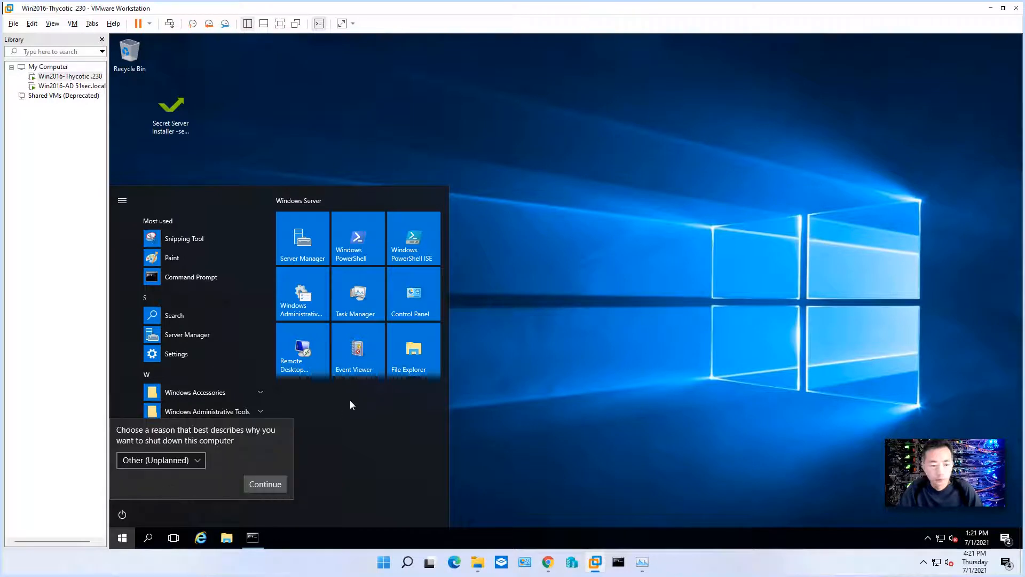
left_click(265, 484)
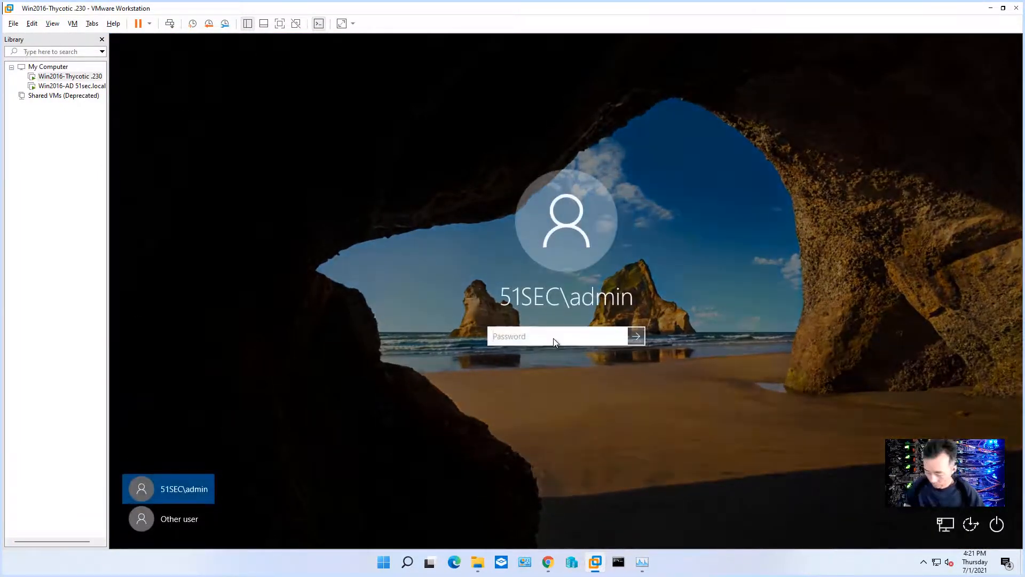
Sign in as 51SEC\admin with the admin password.
type("password")
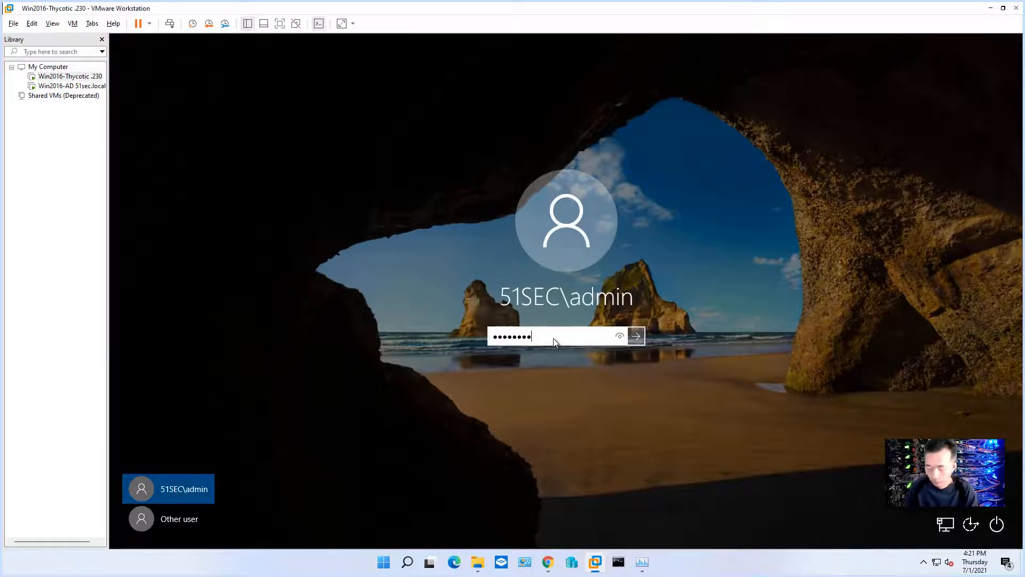
left_click(635, 336)
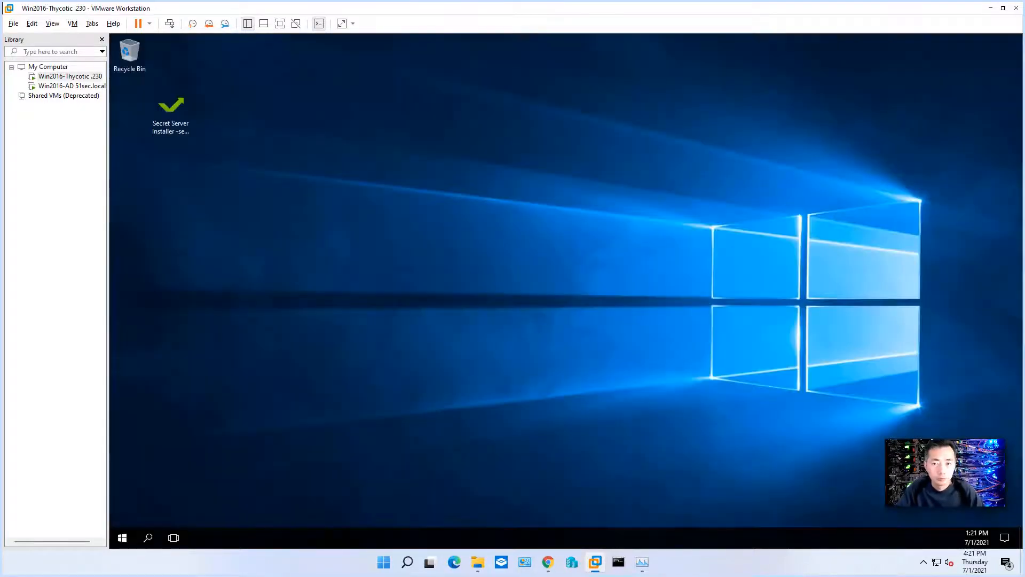
Run the installer as administrator, choose an existing SQL Server, and reach the prerequisite checks.
right_click(170, 114)
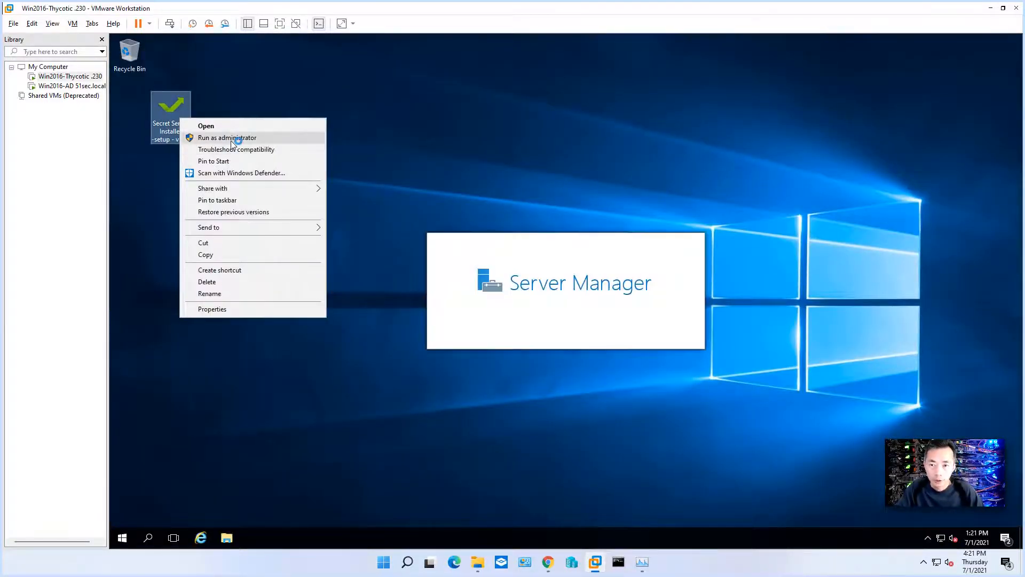
left_click(227, 138)
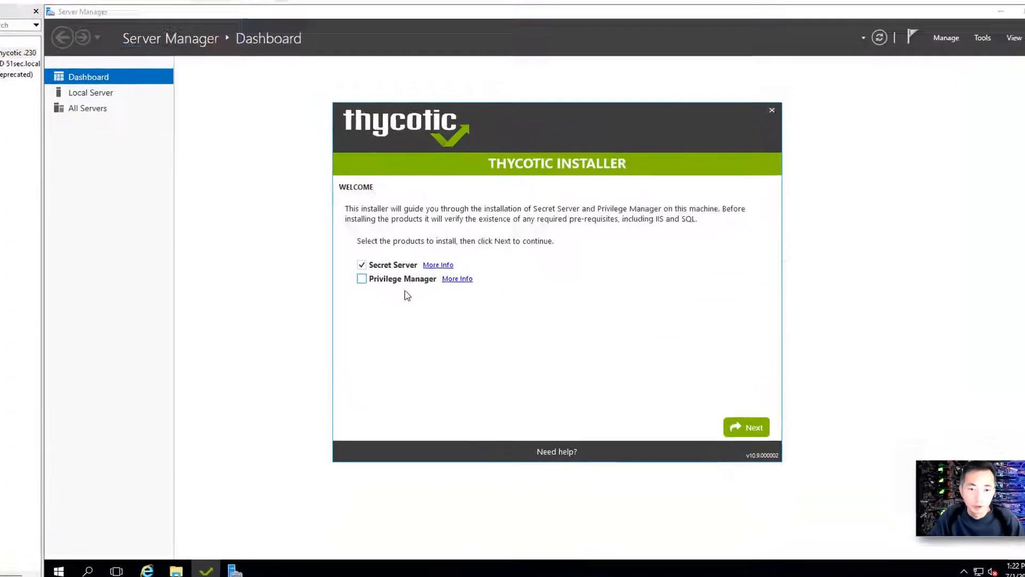
left_click(745, 427)
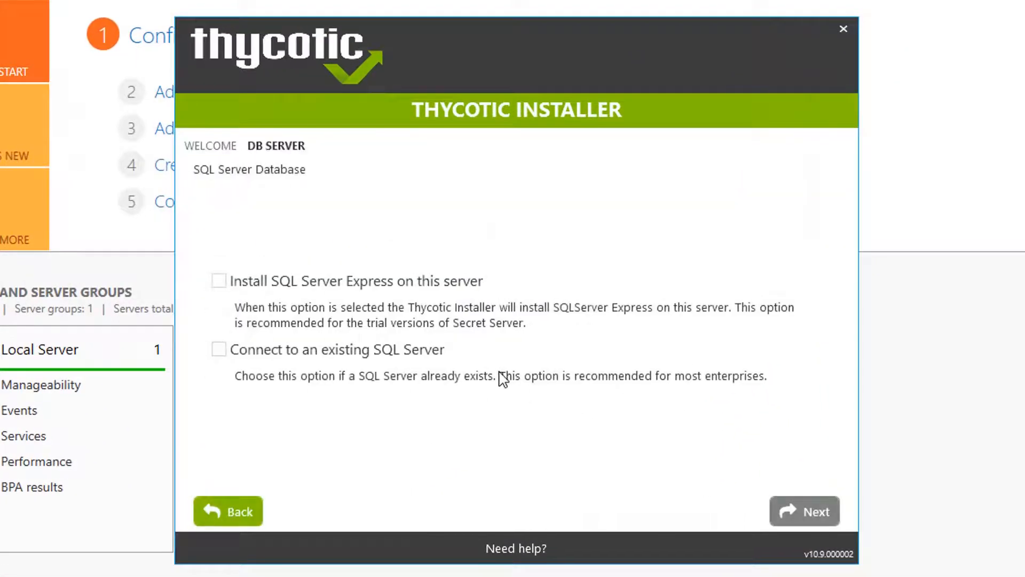
left_click(219, 349)
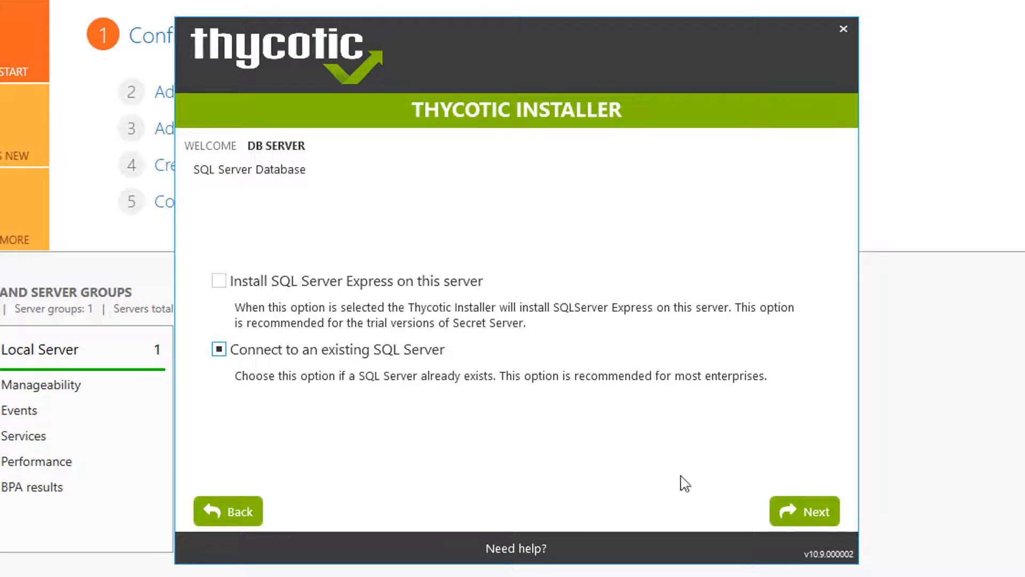
left_click(804, 511)
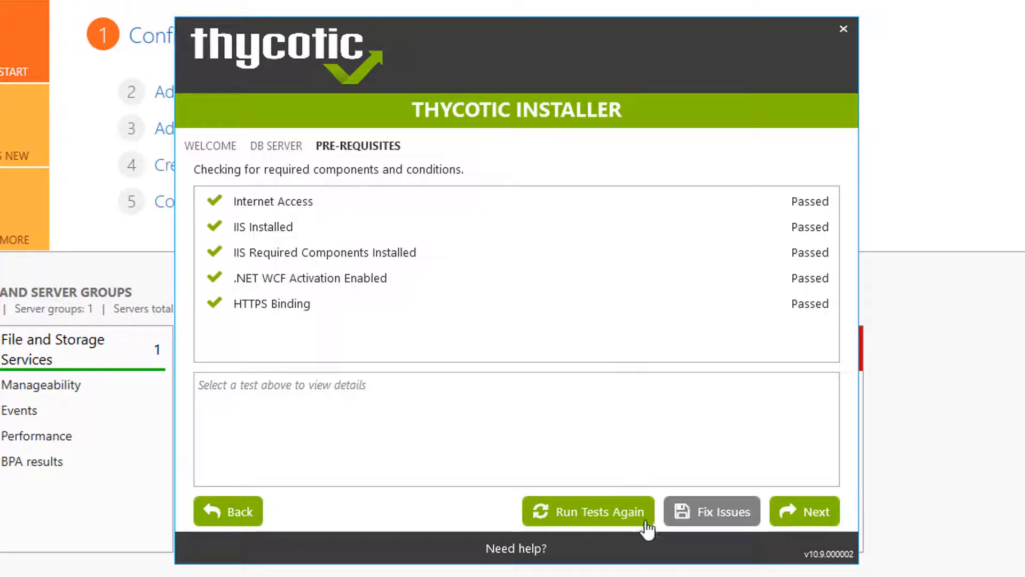
Enter server mssql, database tss and user sa, test, and create the tss database.
left_click(804, 511)
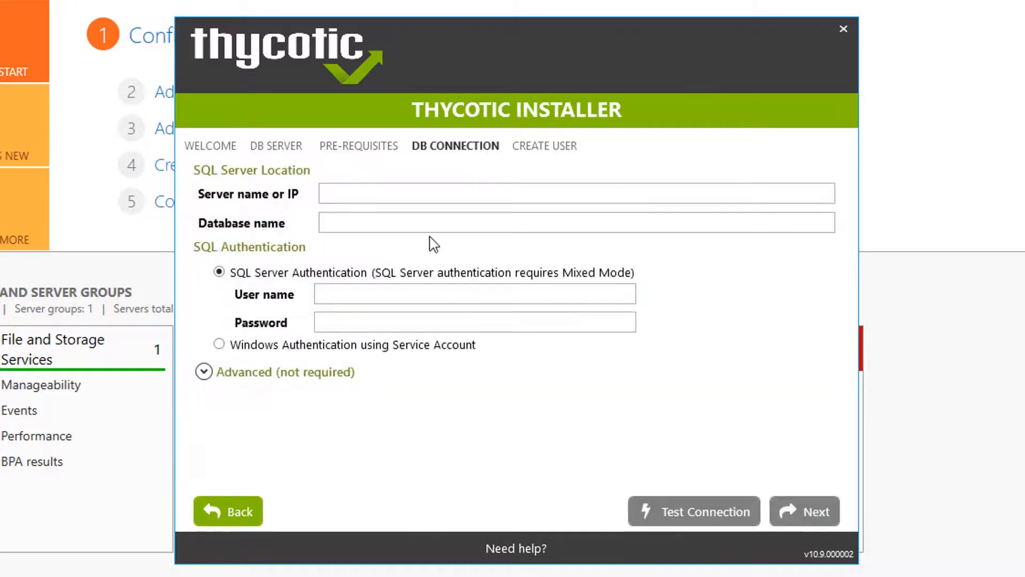
left_click(576, 193)
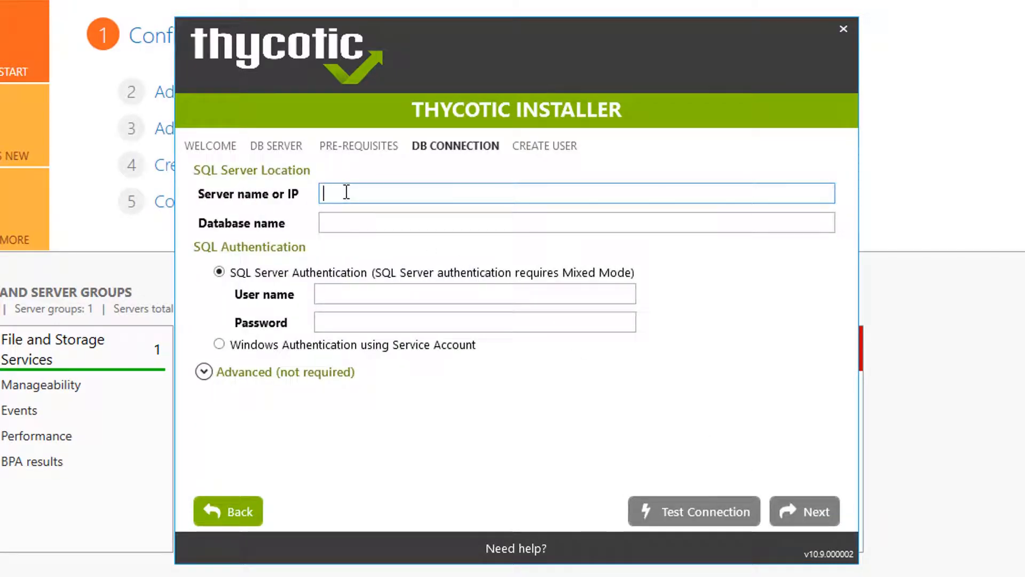
type("mssql")
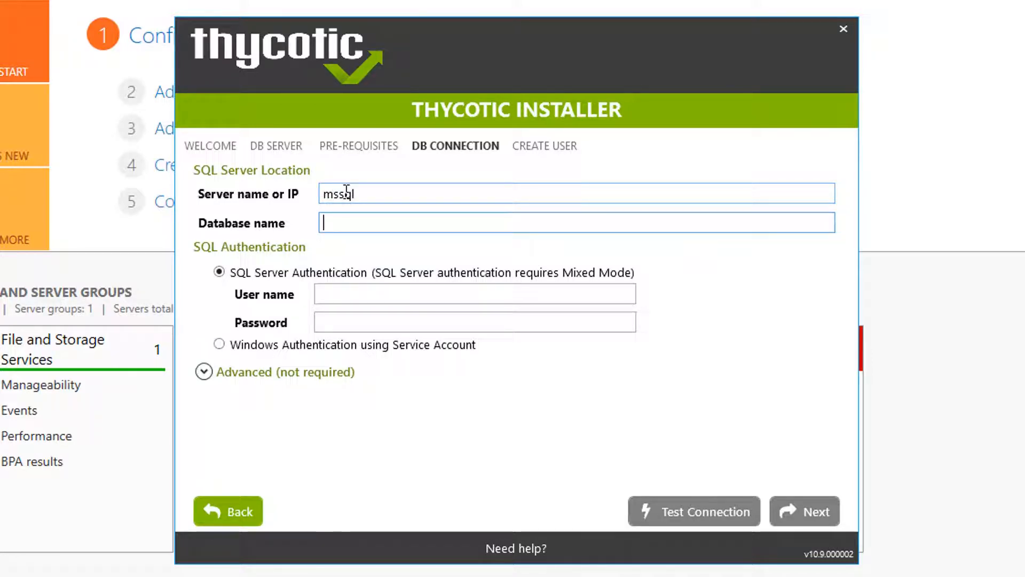
type("tss")
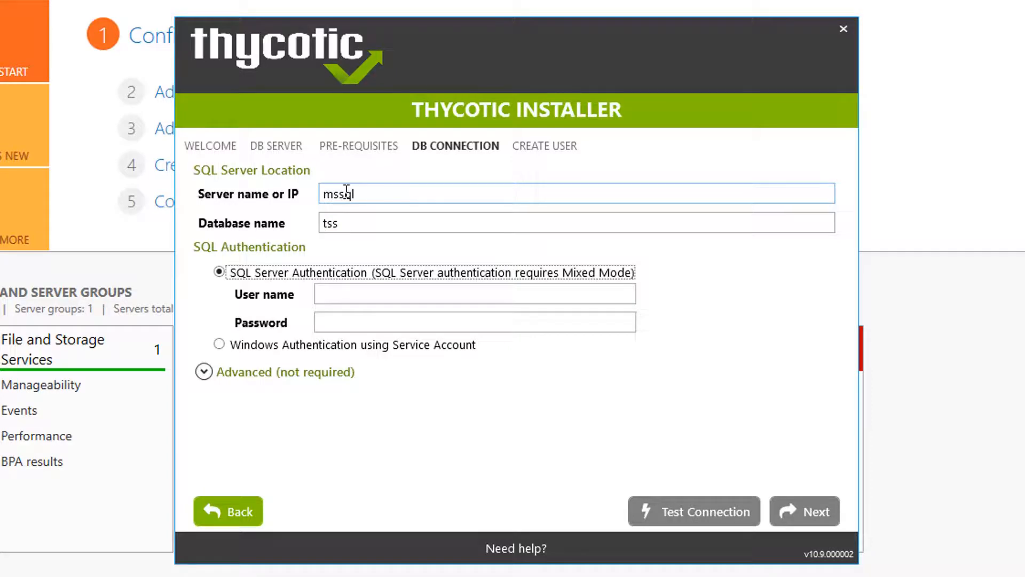
type("sa")
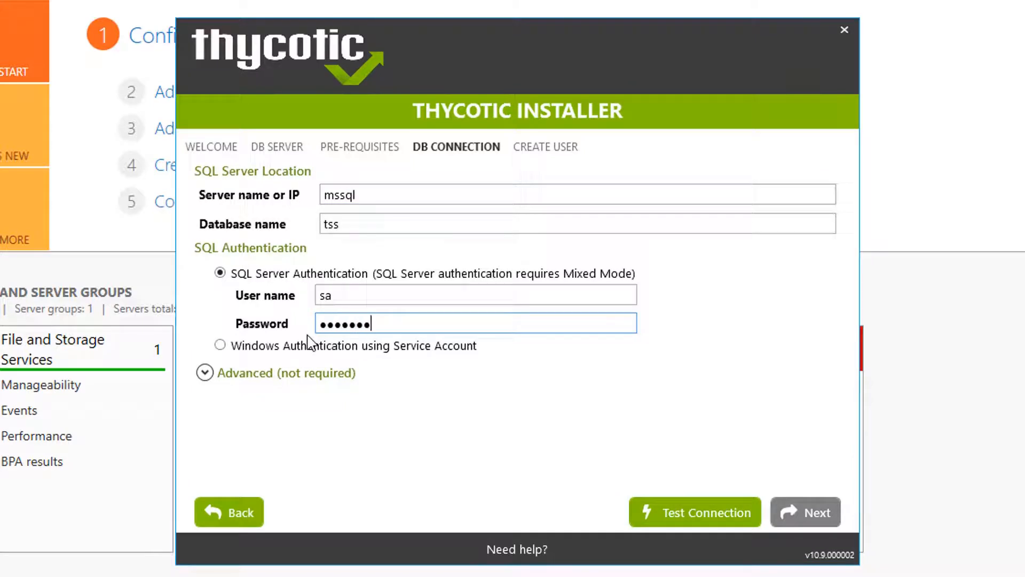
left_click(694, 512)
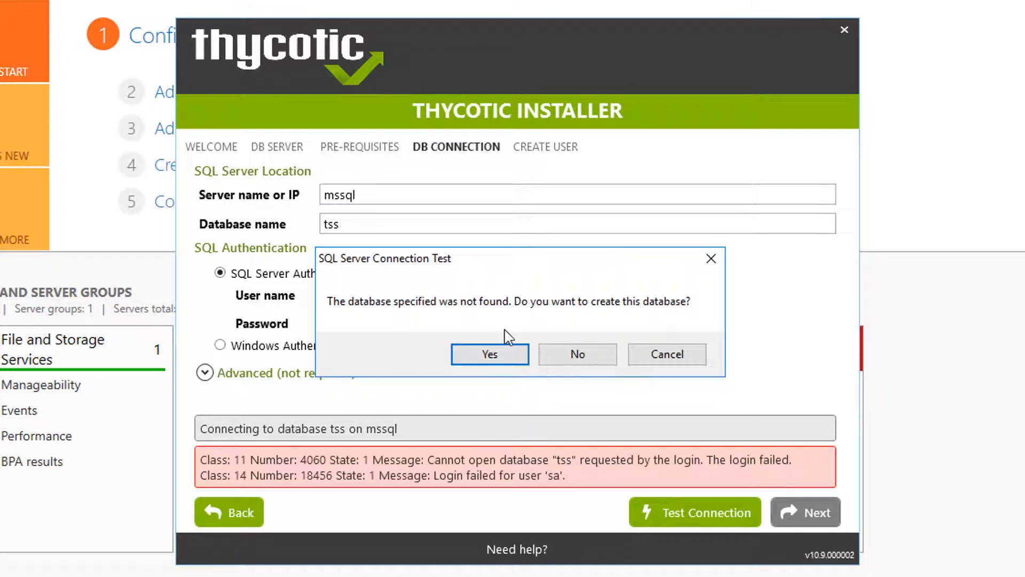
mouse_move(423, 327)
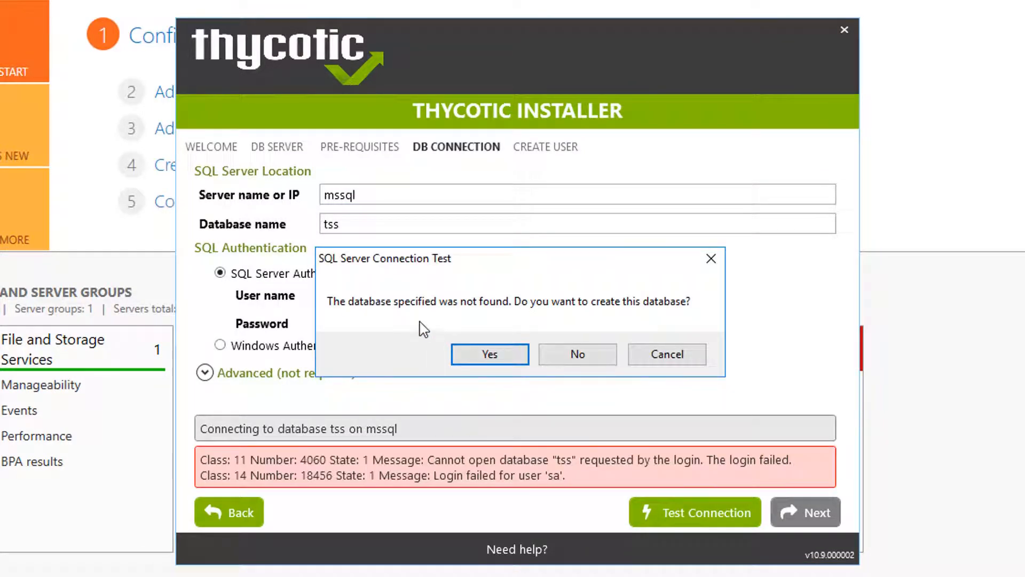
mouse_move(451, 278)
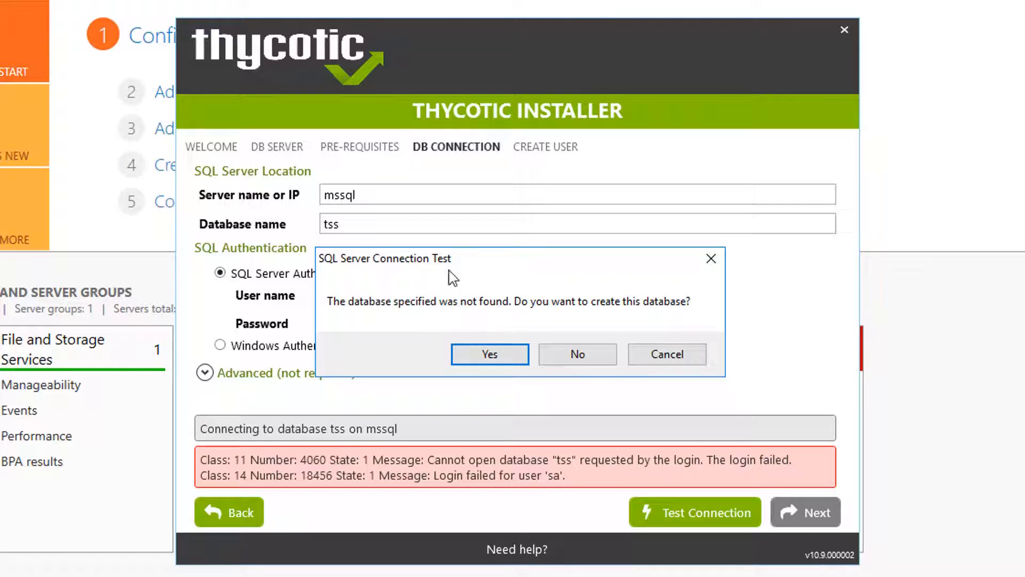
mouse_move(629, 319)
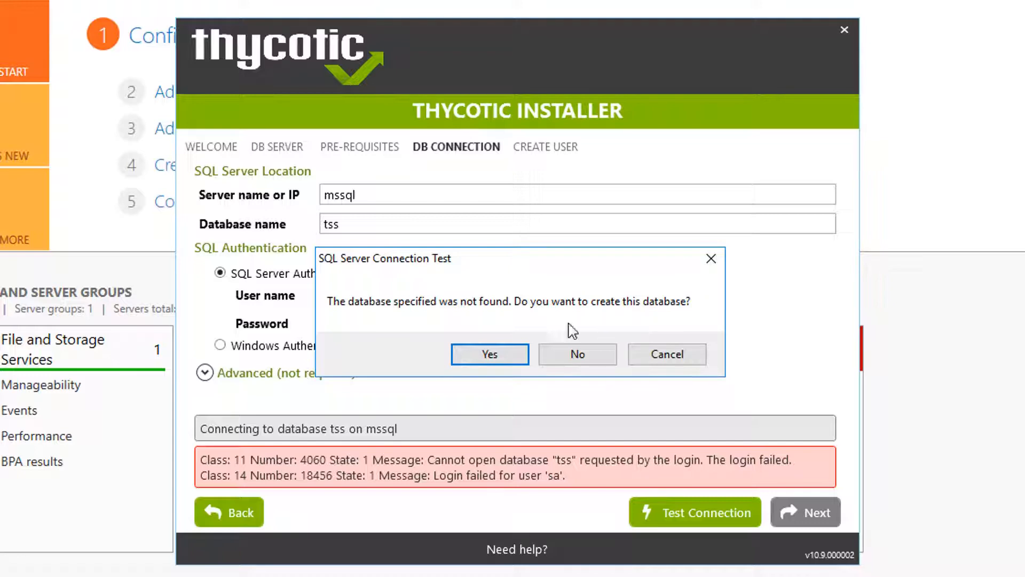
left_click(489, 354)
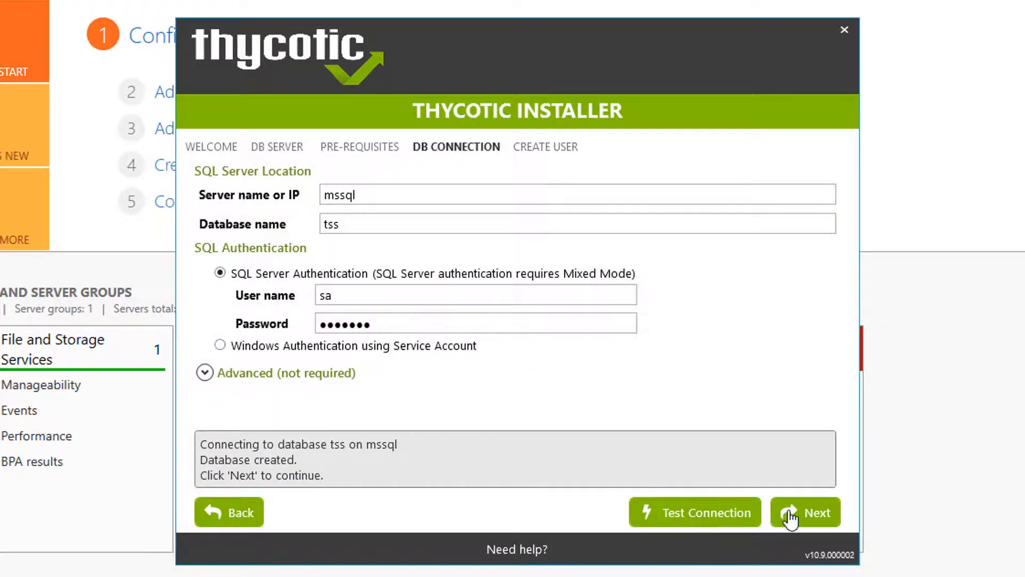
Tick 'I understand' and fill in the 51secadmin administrator account details.
left_click(818, 512)
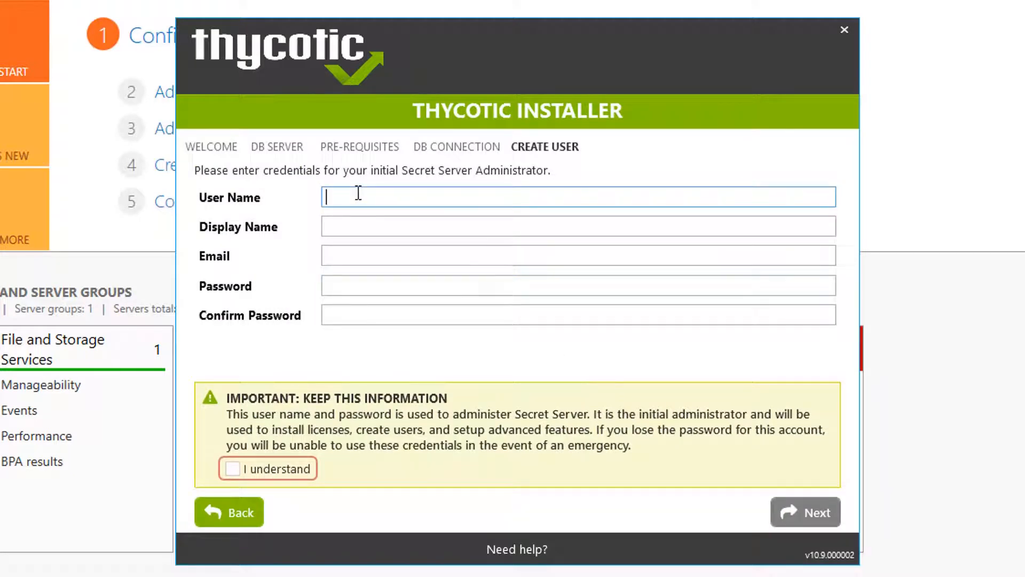
left_click(232, 468)
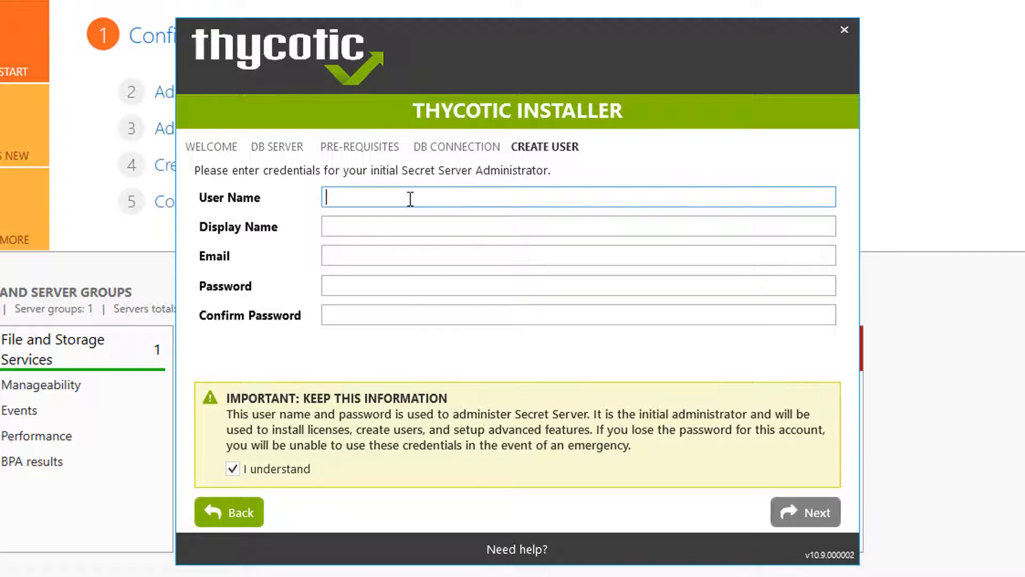
type("51s")
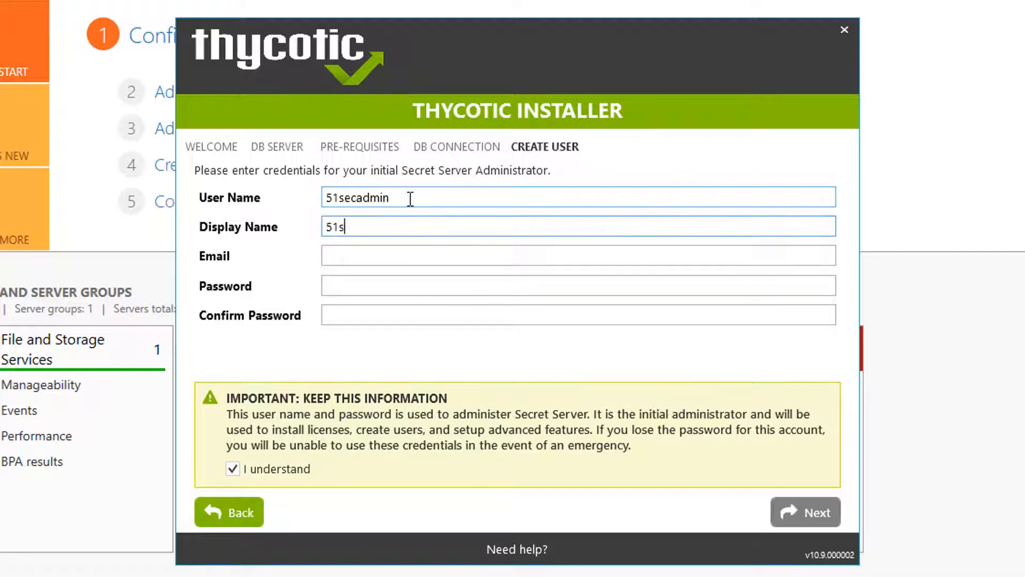
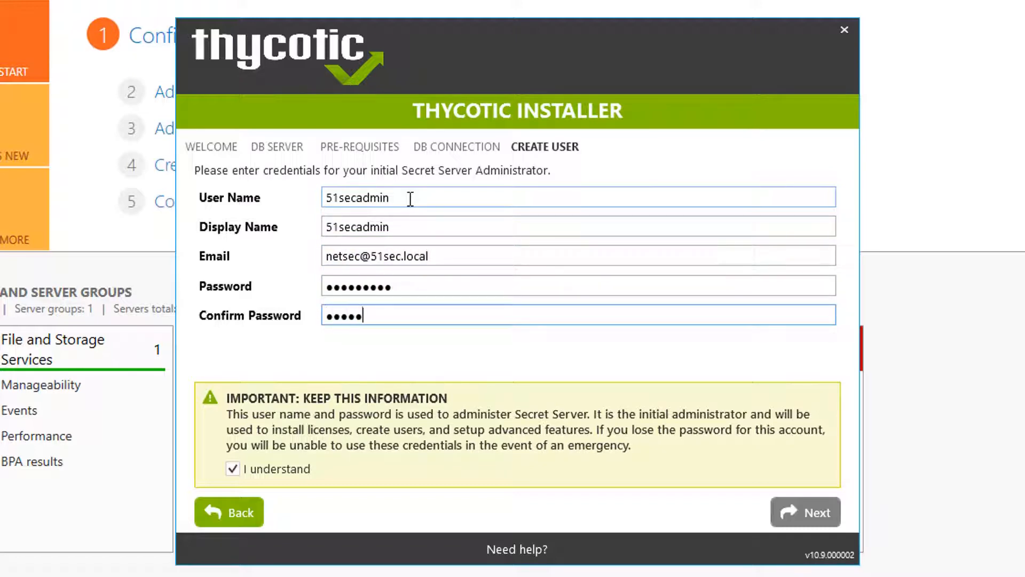
Enter the final password, review the options, and install Secret Server at tss.51sec.local/SecretServer.
type("••••")
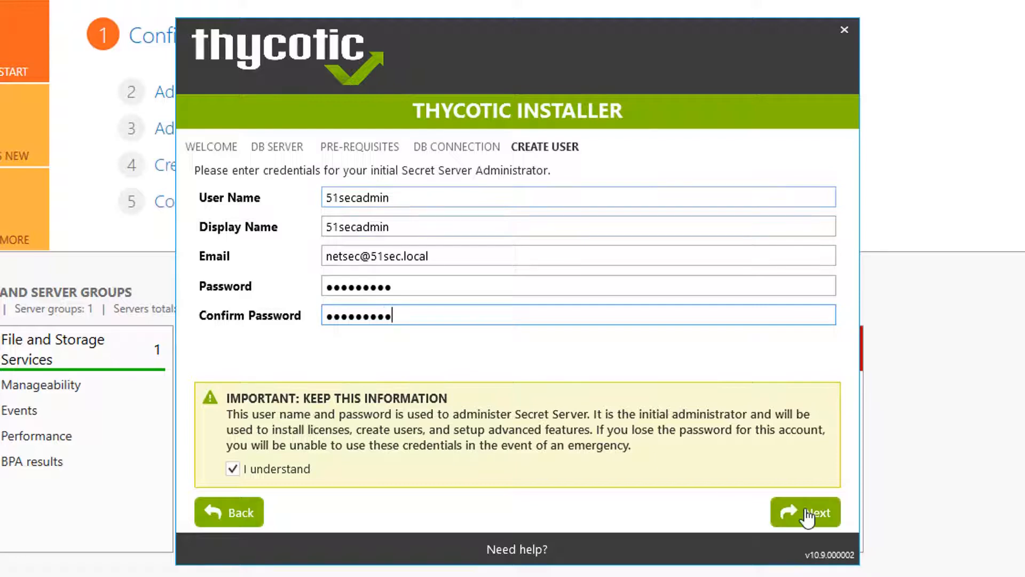
left_click(806, 512)
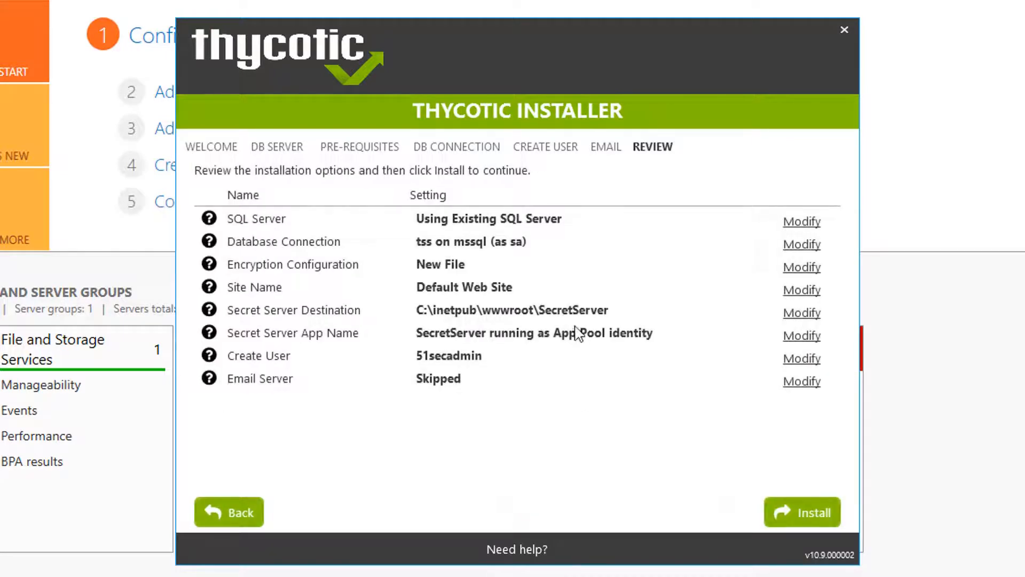
mouse_move(771, 509)
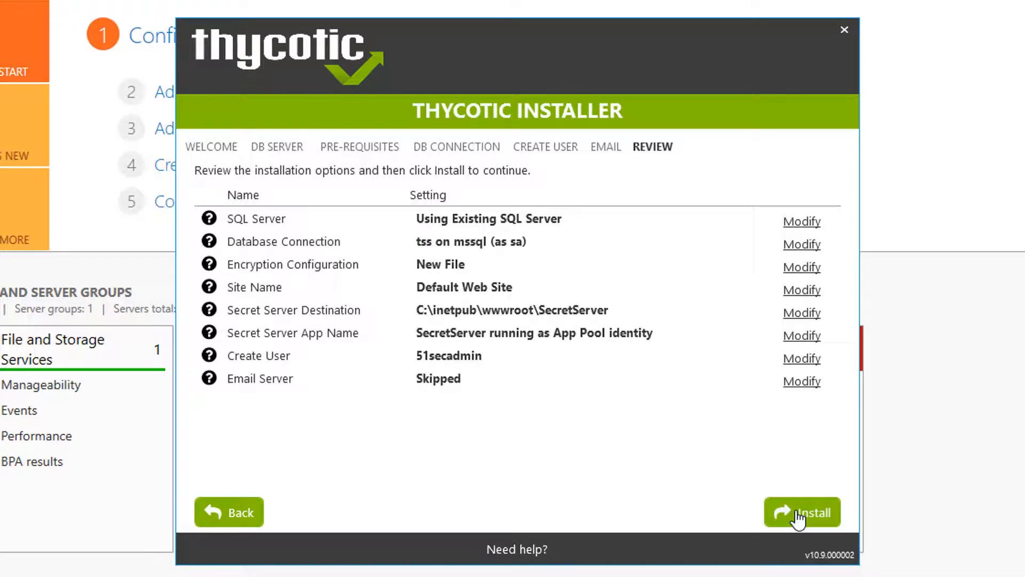
left_click(802, 512)
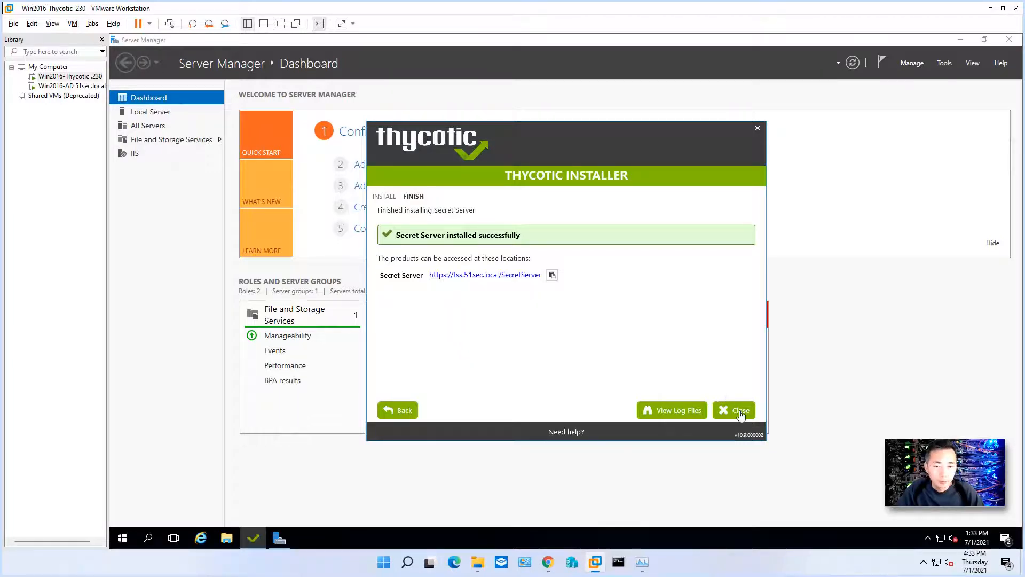
mouse_move(670, 414)
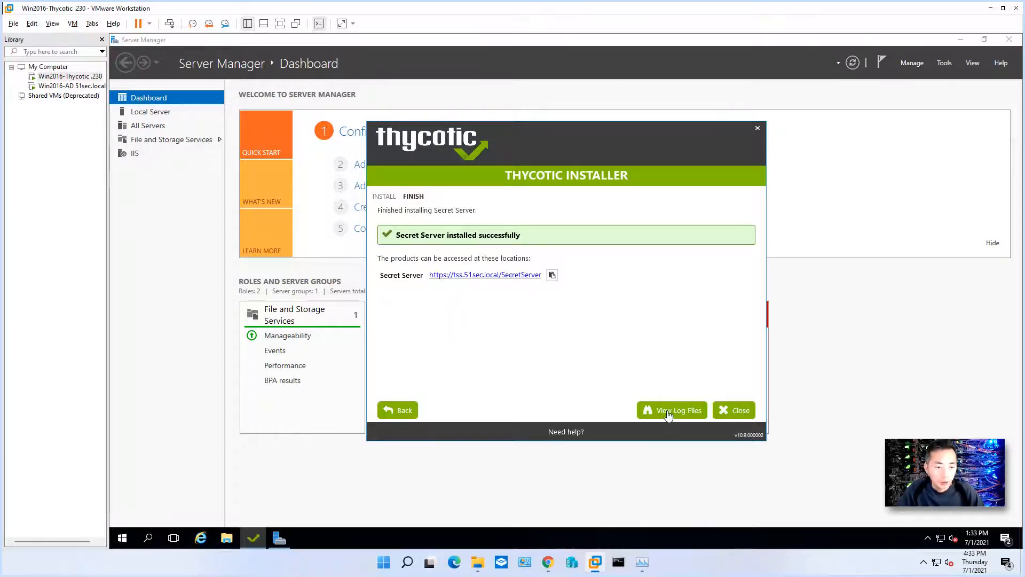
Check the installation log files, close the installer, and launch Internet Explorer.
left_click(672, 410)
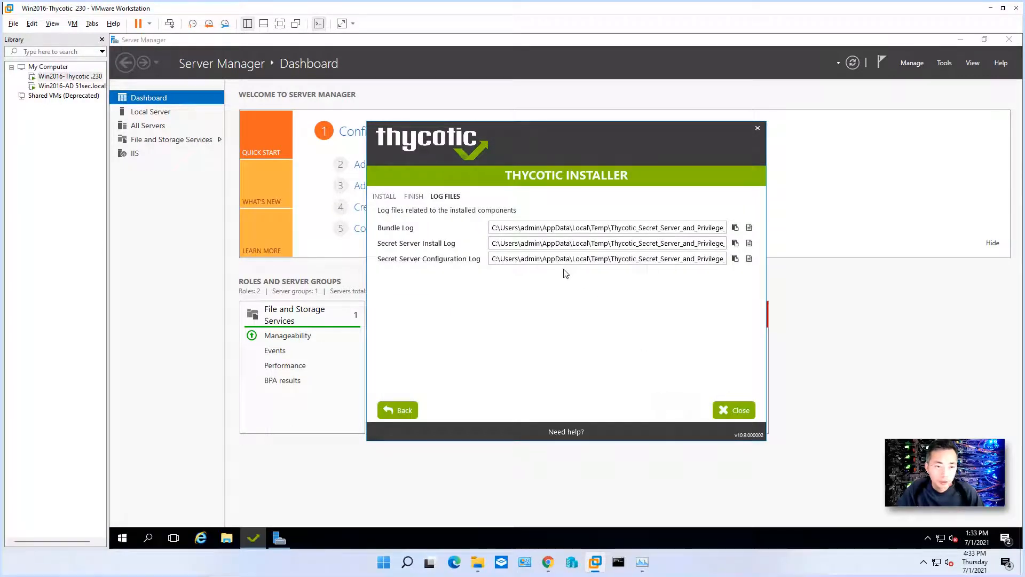
left_click(734, 410)
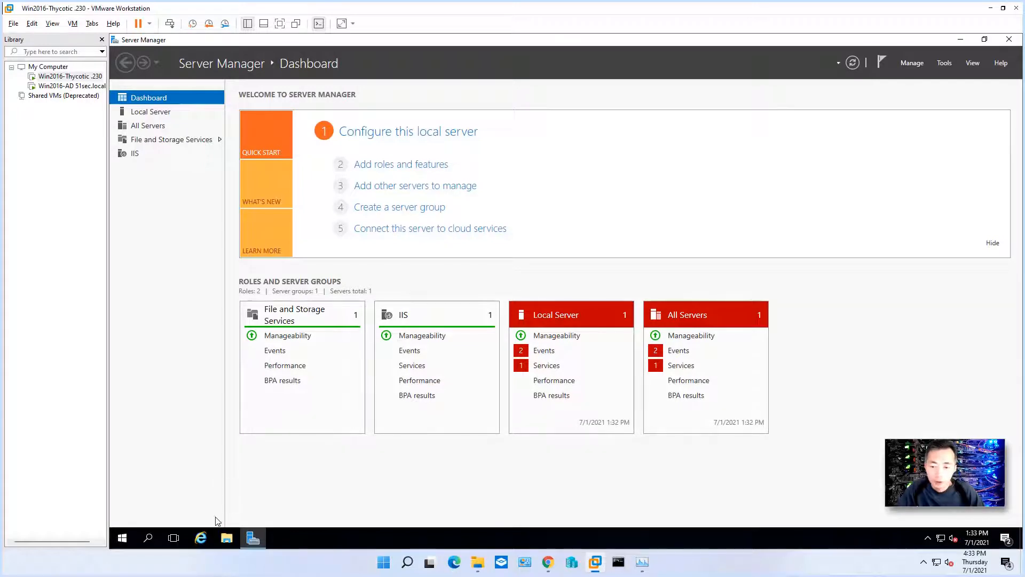
left_click(200, 538)
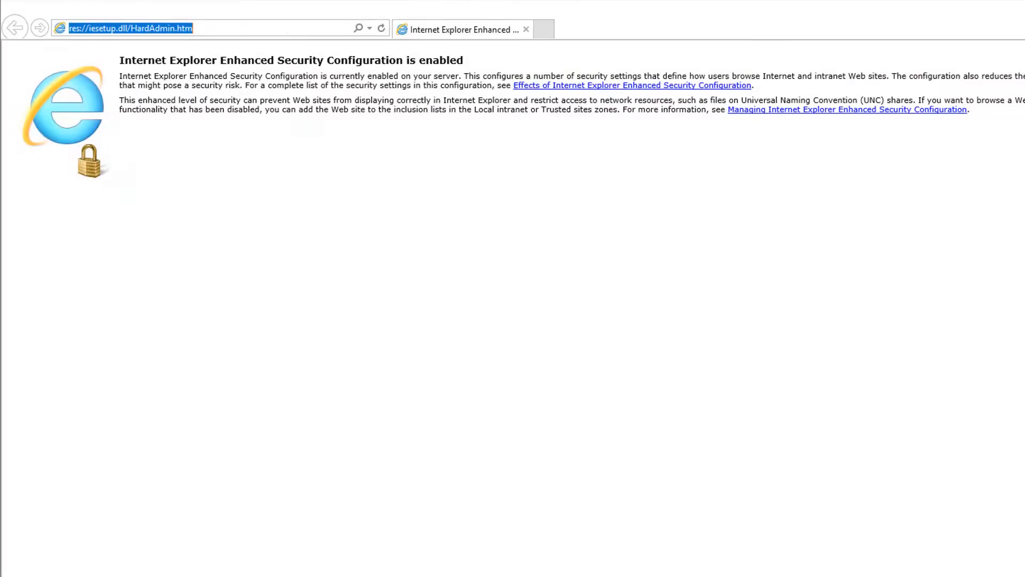
type("https://localhost/se")
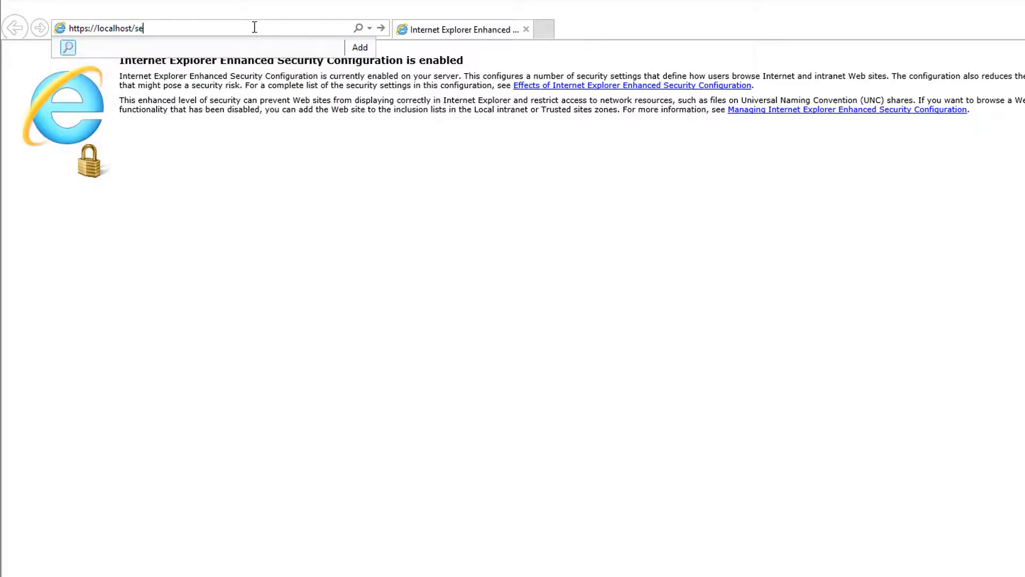
type("cretserver")
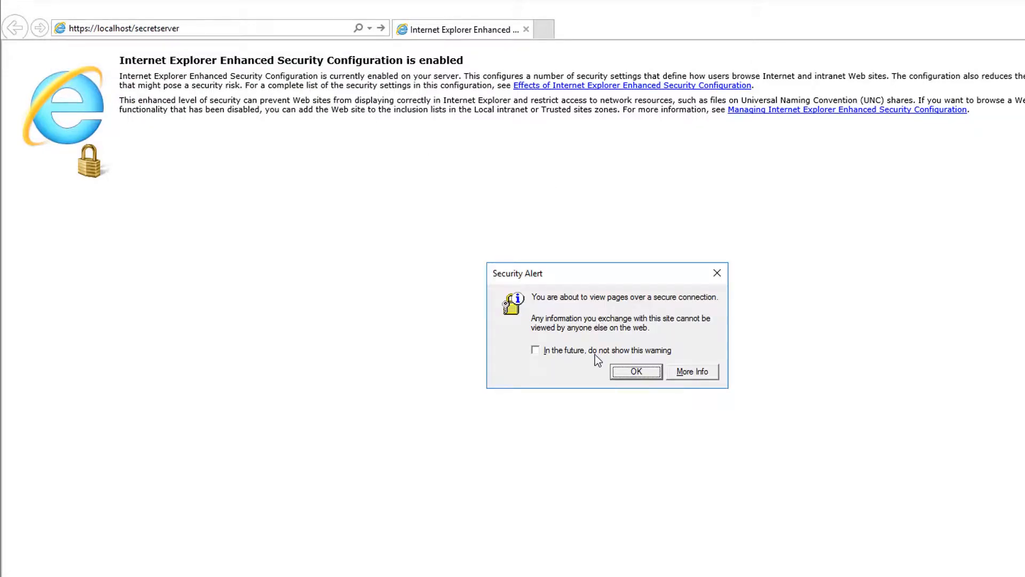
left_click(635, 372)
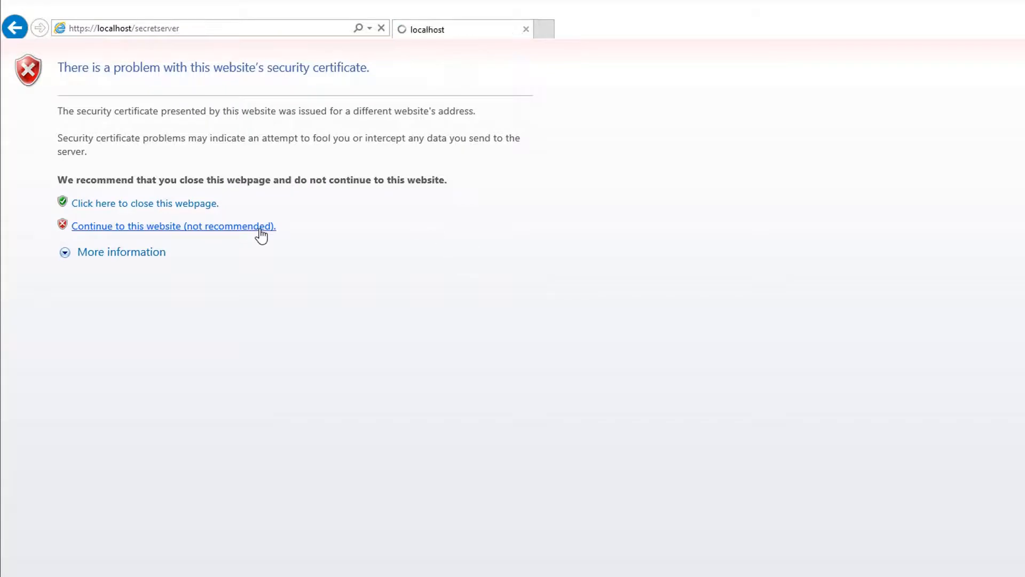
left_click(173, 225)
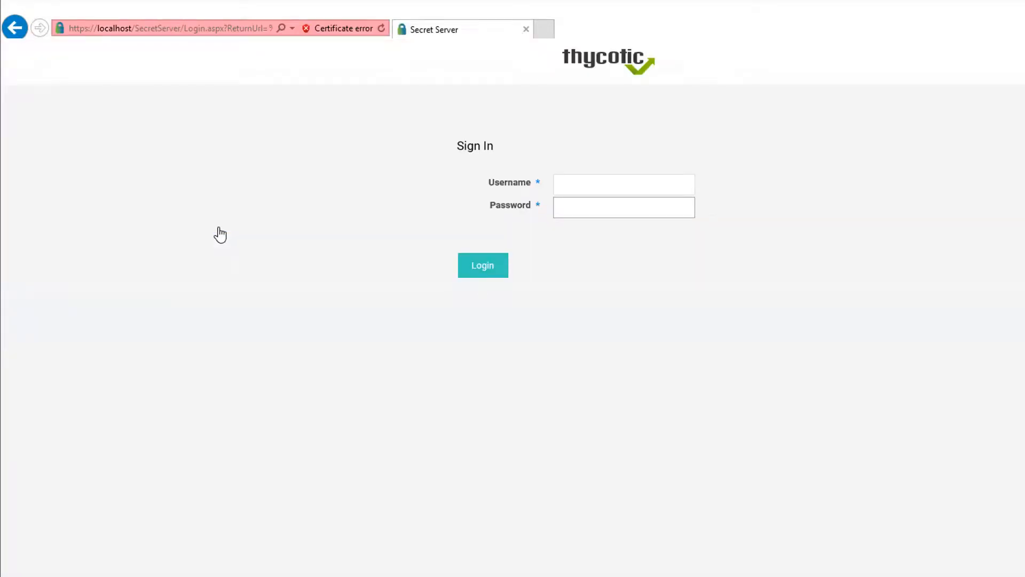
mouse_move(292, 222)
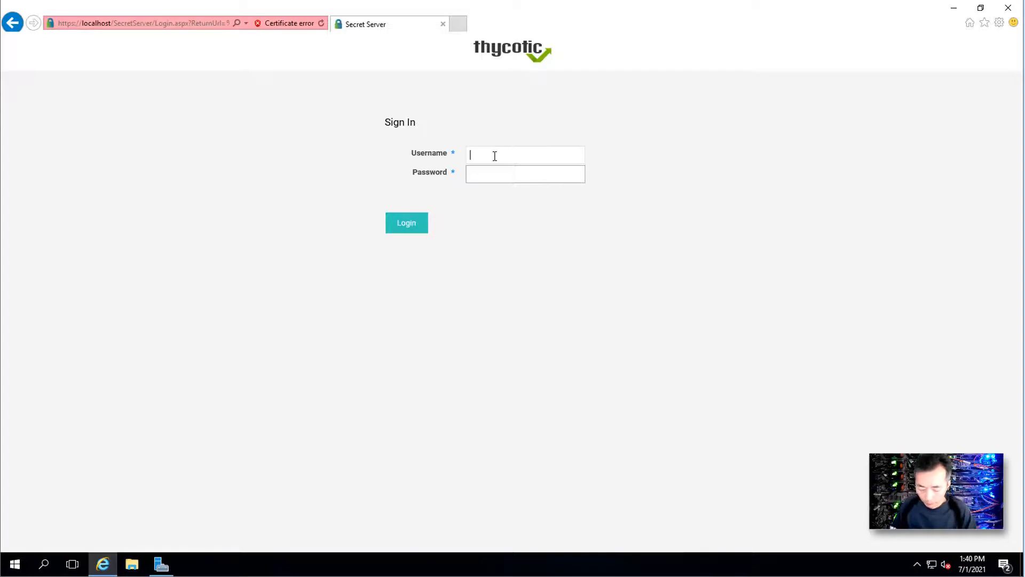
Enter the administrator username and password and log in to Secret Server.
type("51")
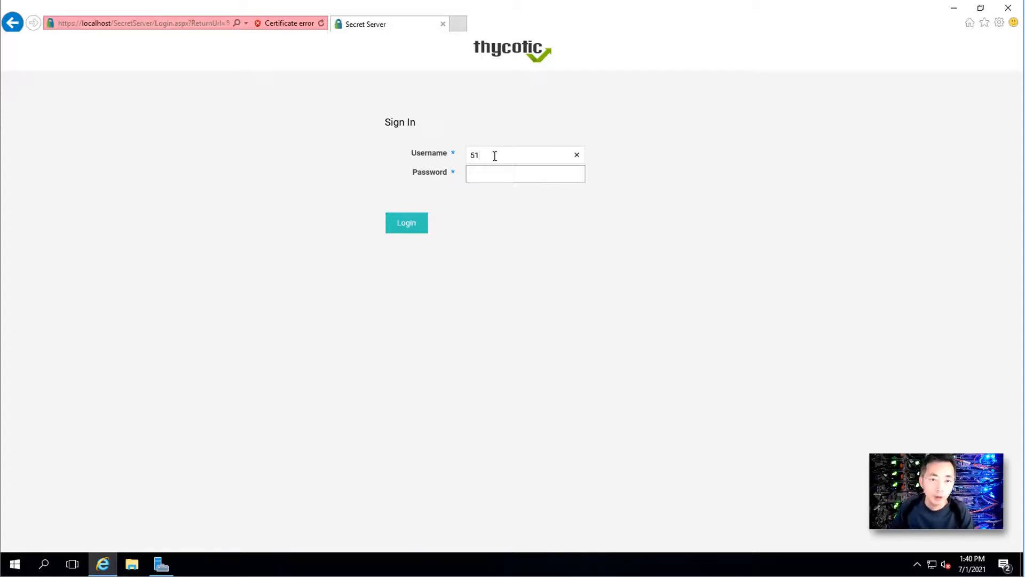
type("secadmin")
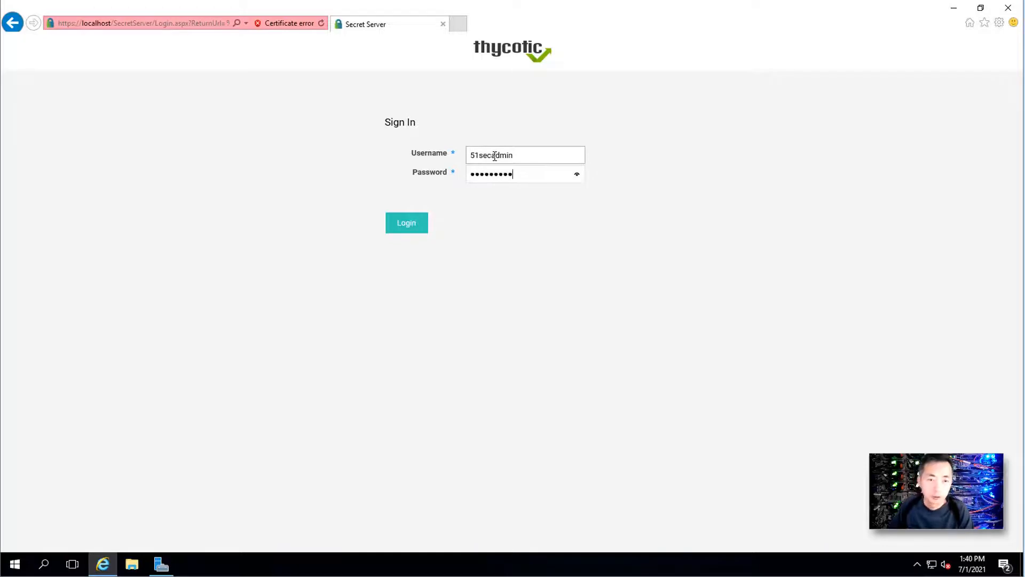
left_click(406, 223)
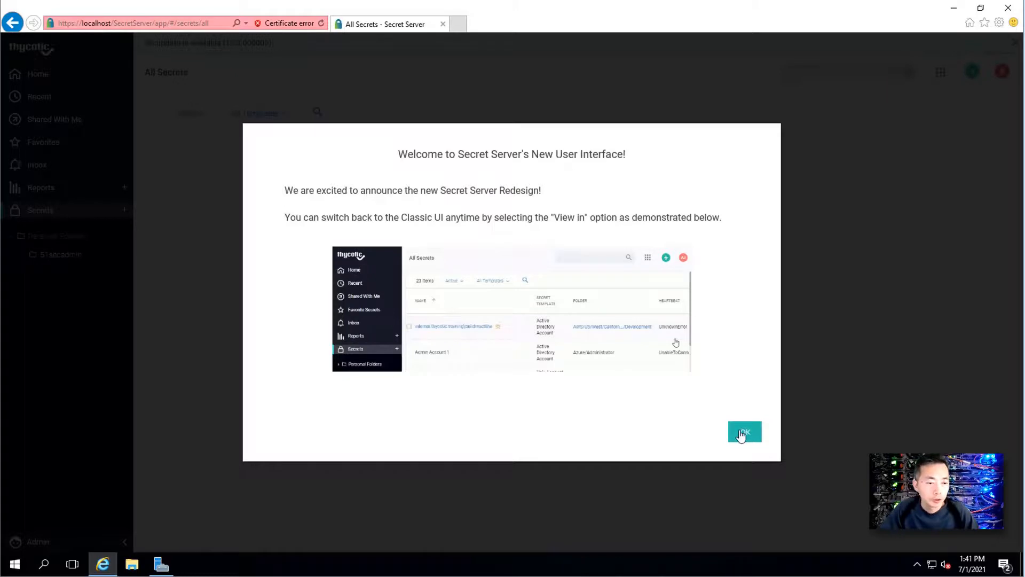
Close the new-interface welcome message to reveal the empty All Secrets list.
left_click(744, 434)
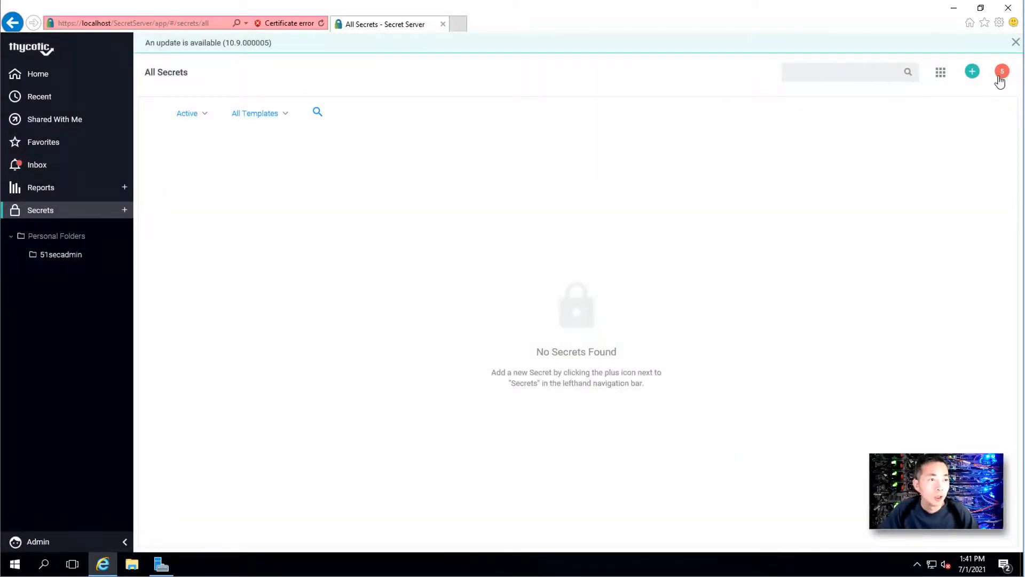
left_click(1002, 71)
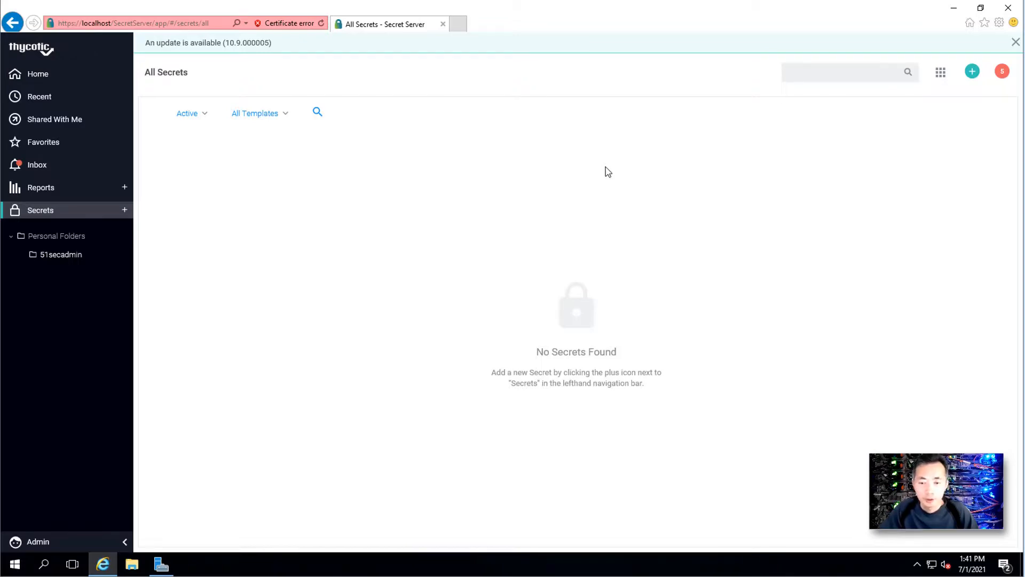
mouse_move(575, 260)
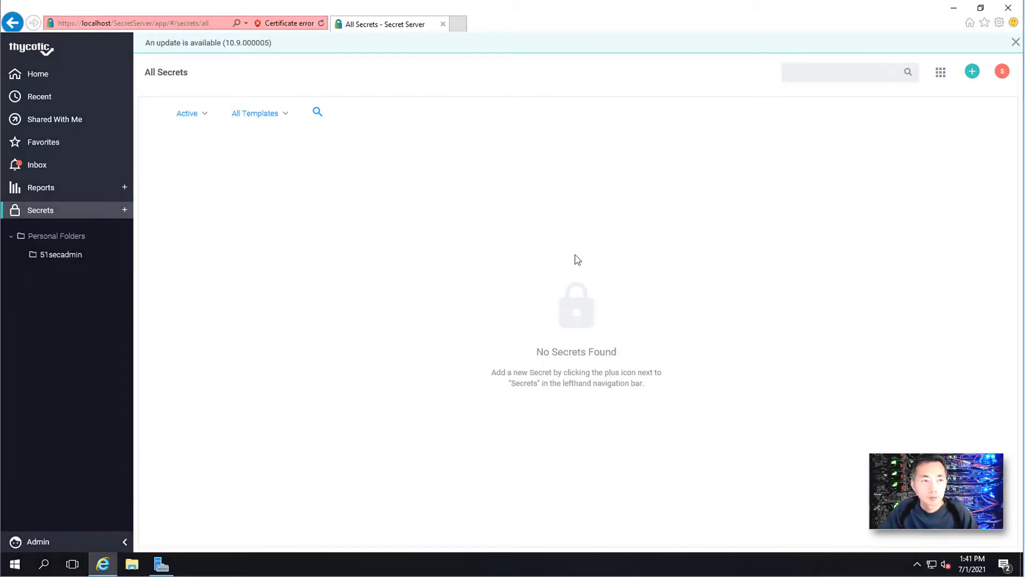